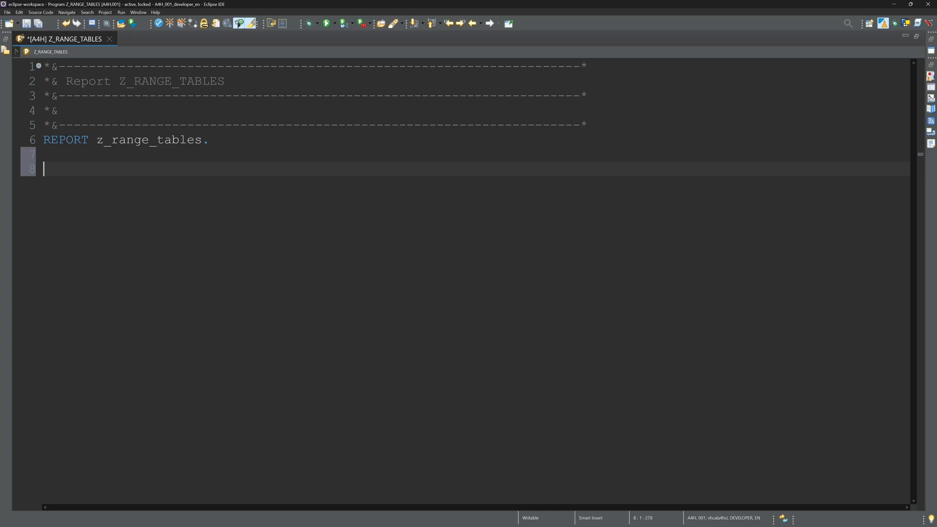
- Write DATA lr_carrid TYPE RANGE OF scarr-carrid. below the REPORT statement
type("lr_carrid")
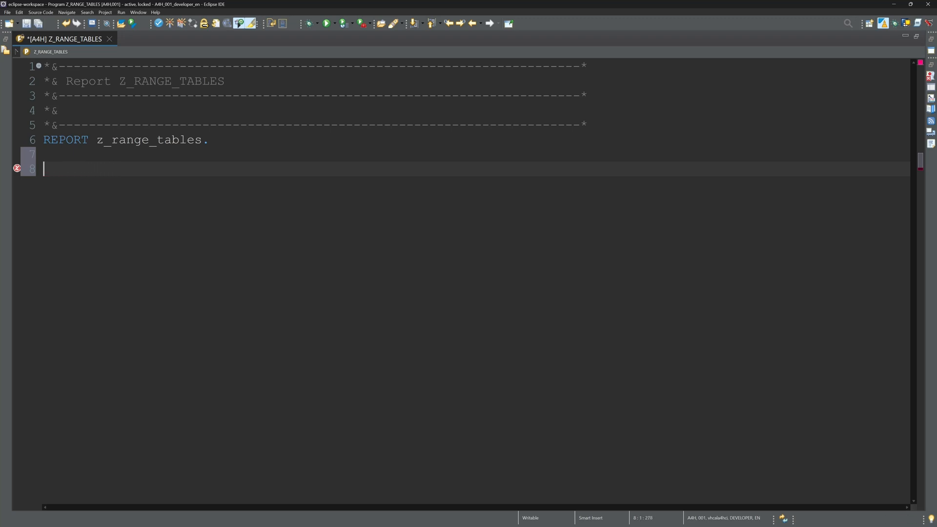
type("DATA")
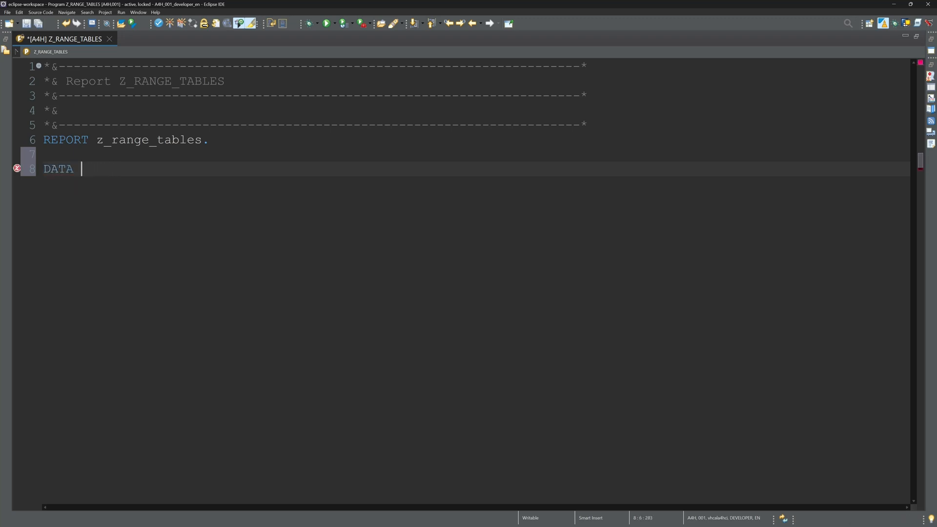
type("lr_carr")
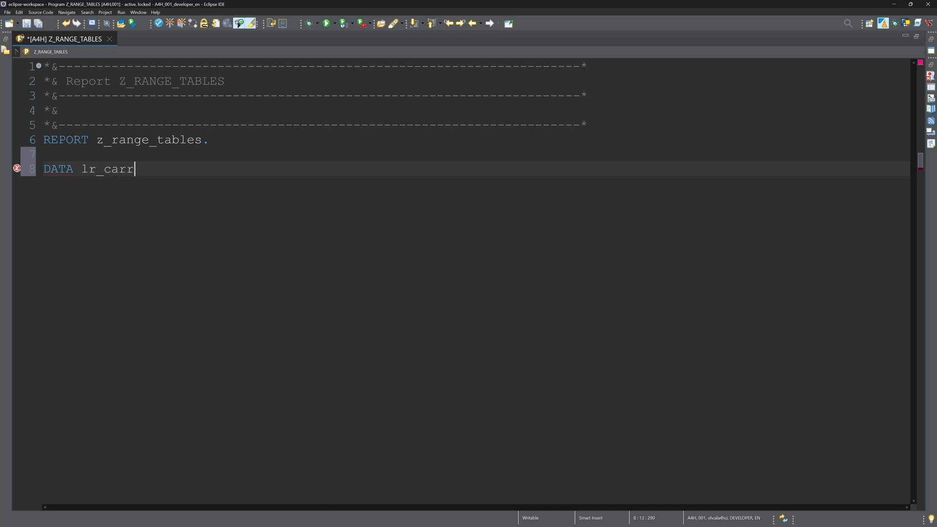
type("id")
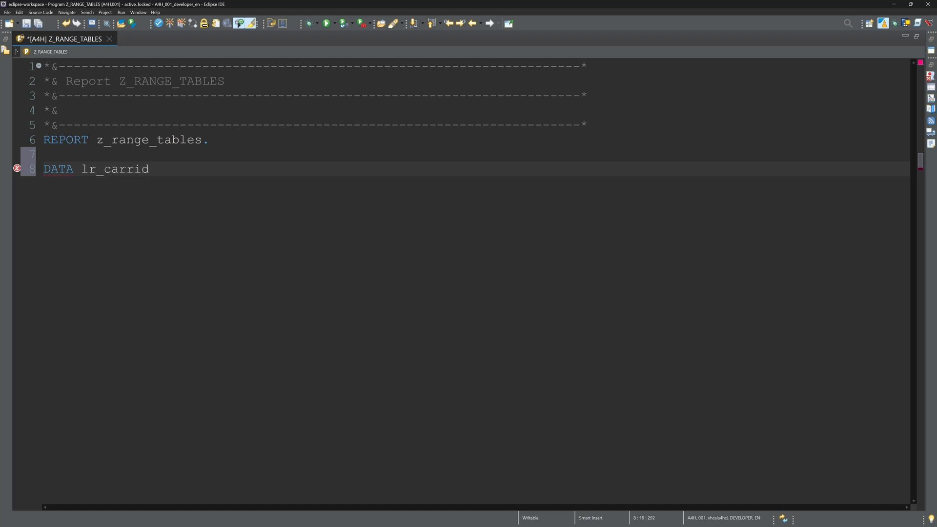
type("type range")
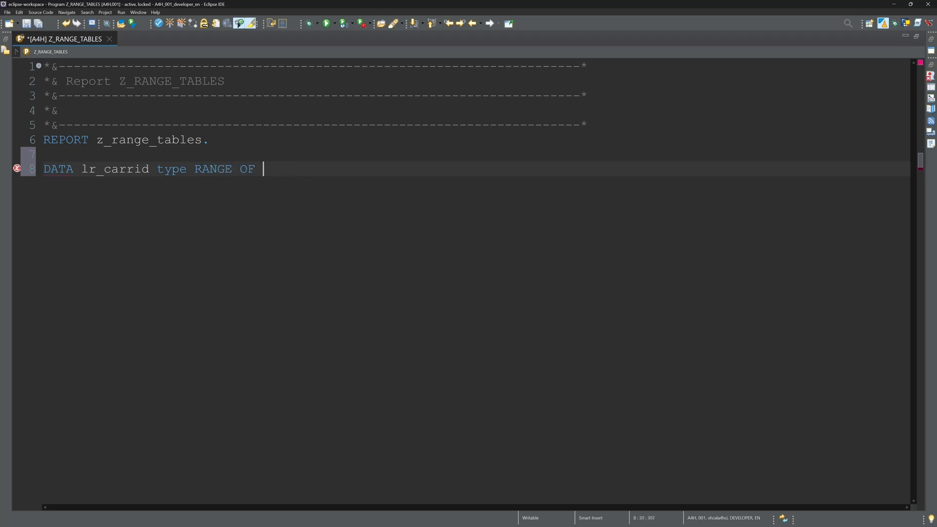
type("sca")
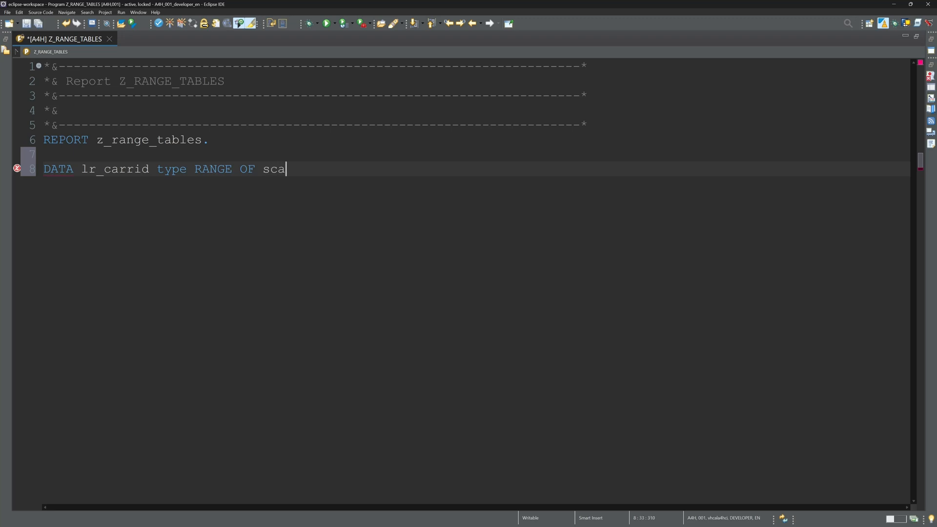
type("rr-carrid")
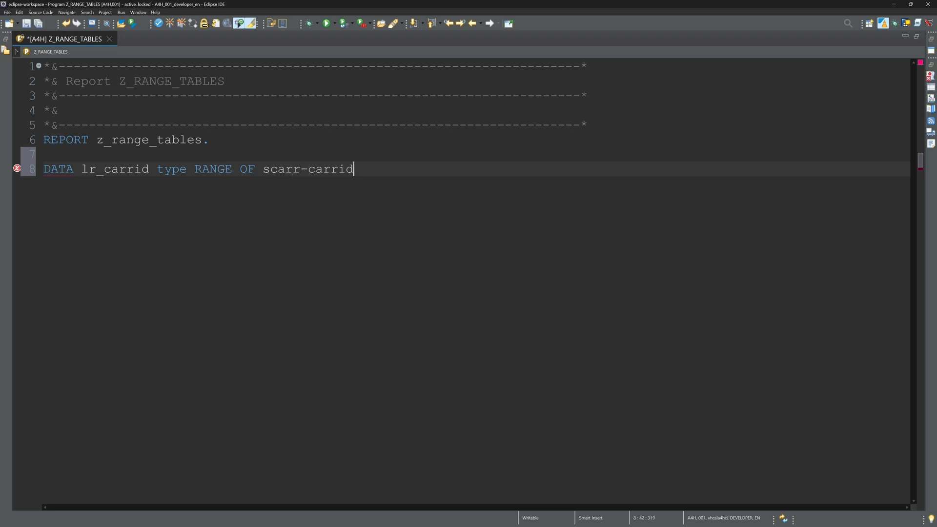
type(".")
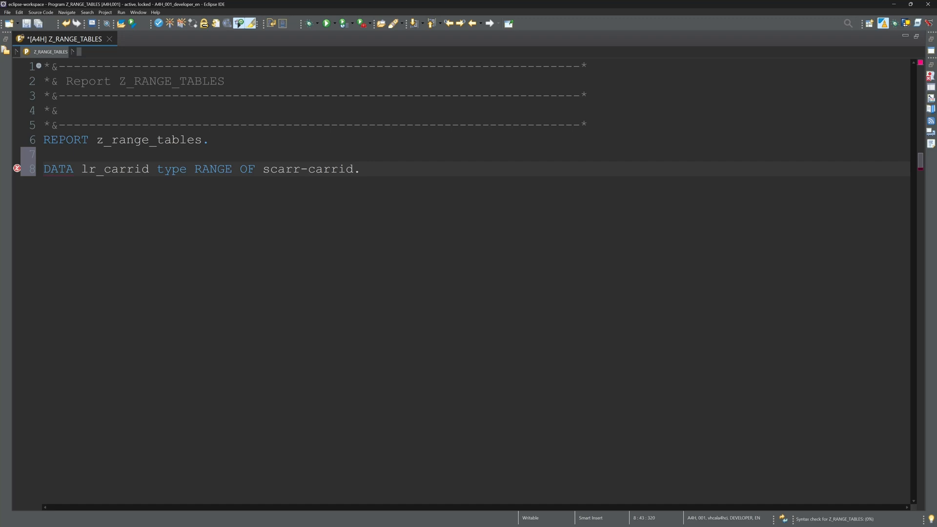
left_click(360, 169)
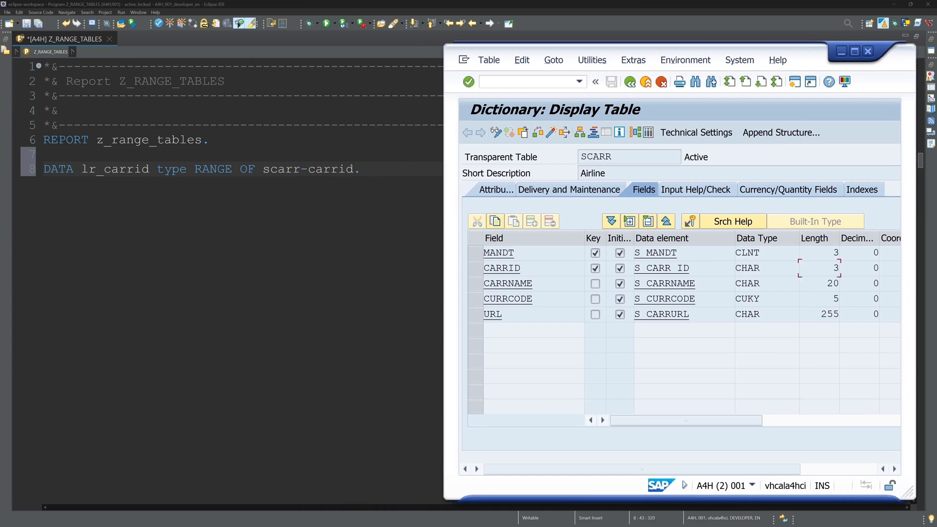
left_click(502, 268)
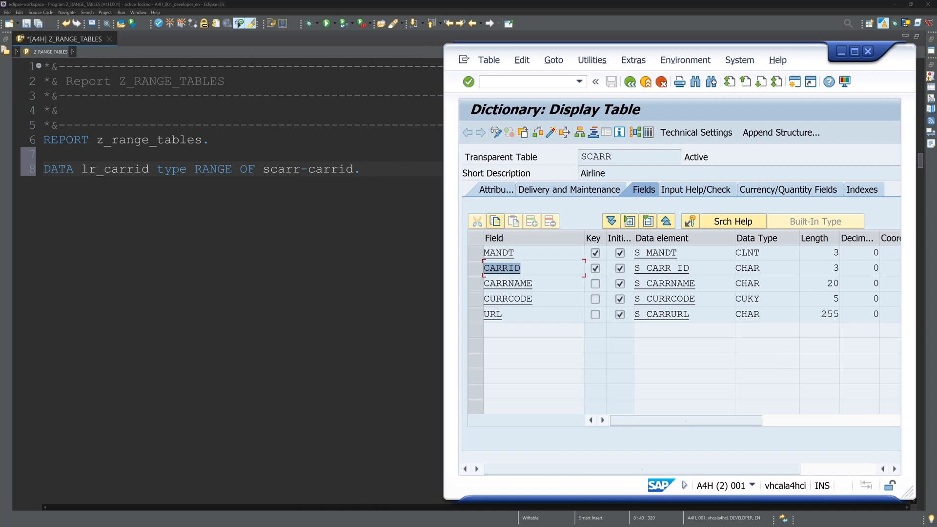
left_click(835, 267)
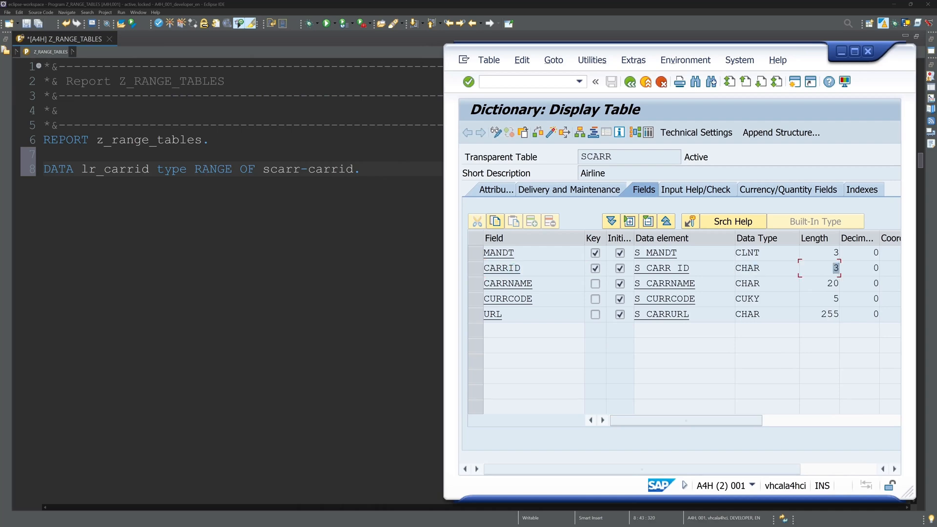
left_click(841, 52)
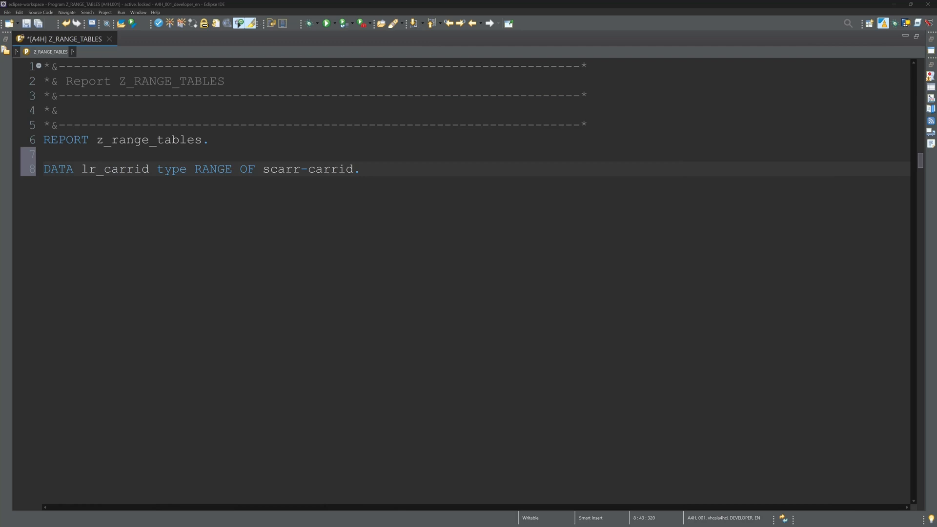
- Add cl_demo_output=>display( lr_carrid ). at the bottom of the report
double_click(115, 169)
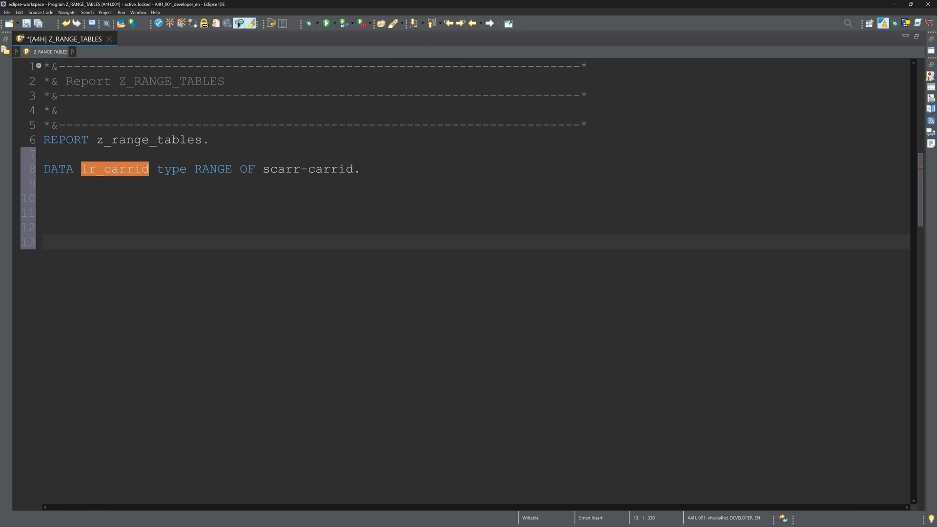
type("cl_demo_output")
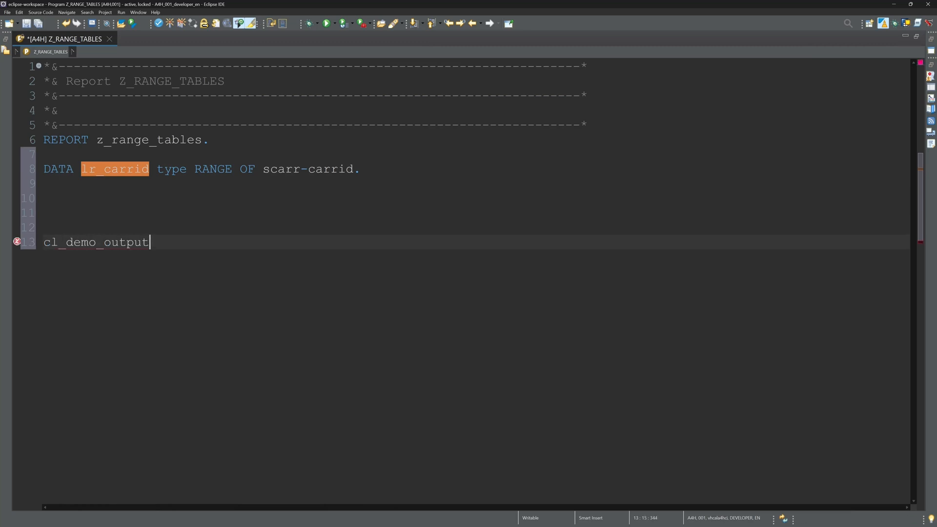
type("=>display( lr_ ).")
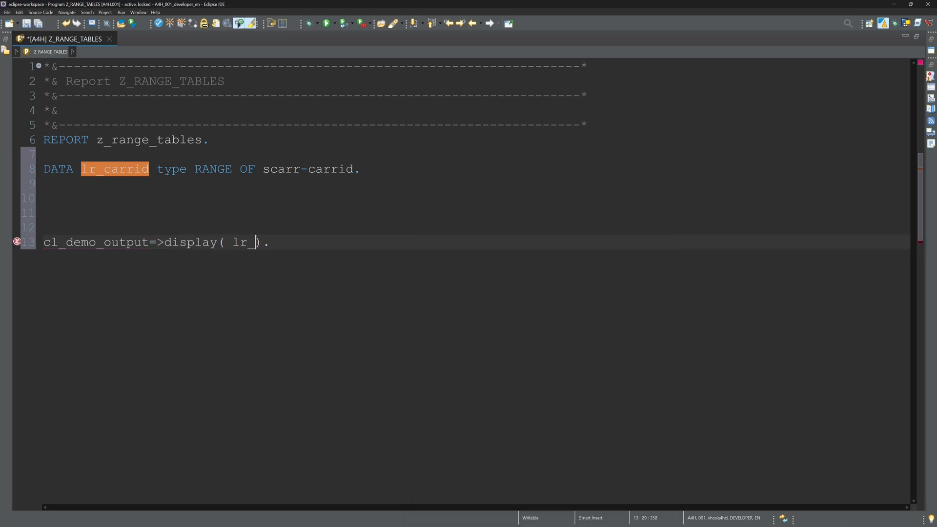
type("carrid")
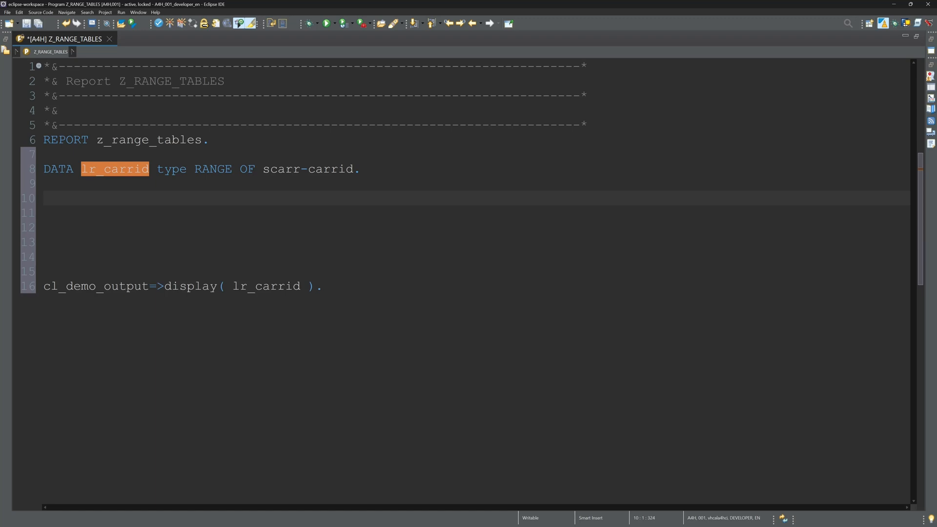
- Assign lr_carrid = VALUE #( ( sign = 'I' option = 'EQ' low = 'AA' ) )
type("lr_carrid")
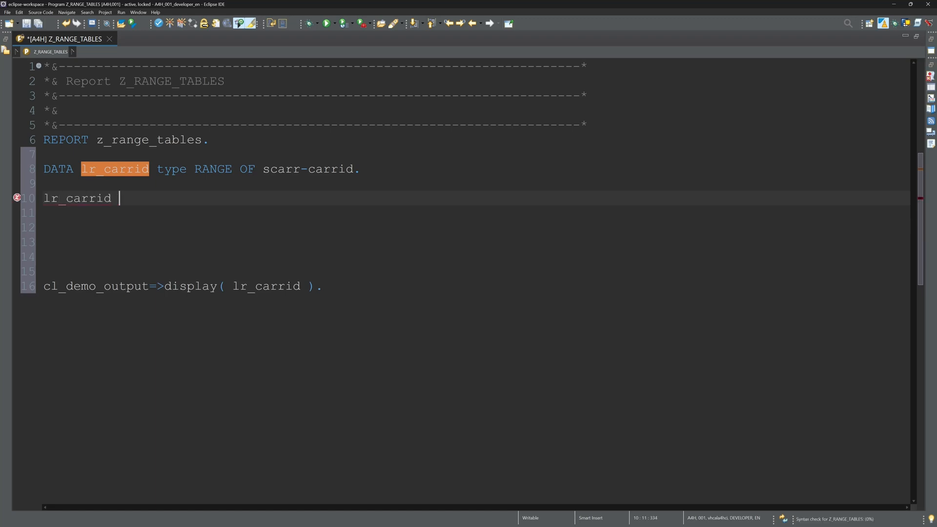
type("= VALUE")
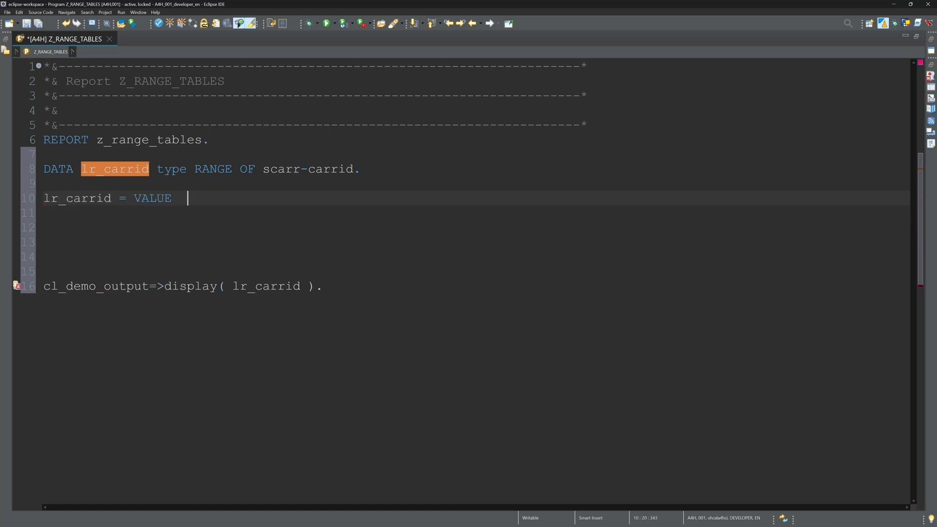
type("#( )")
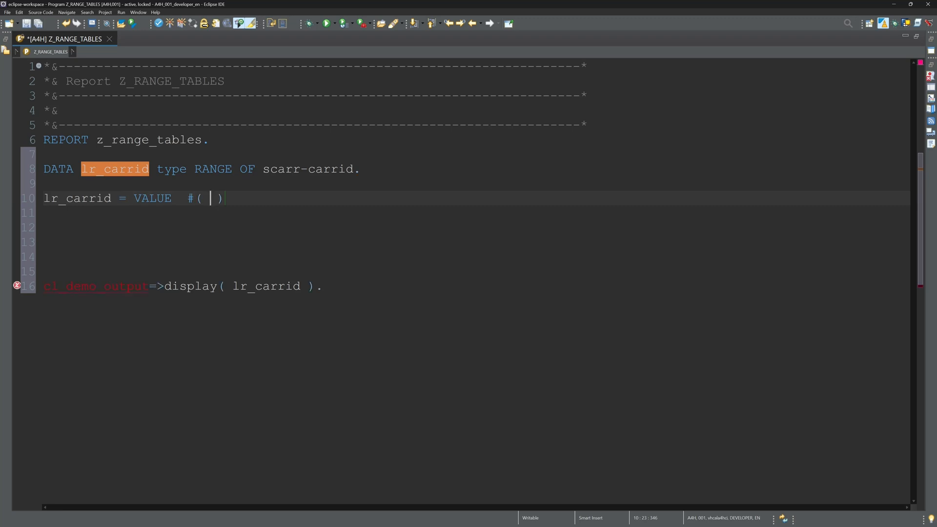
type("(")
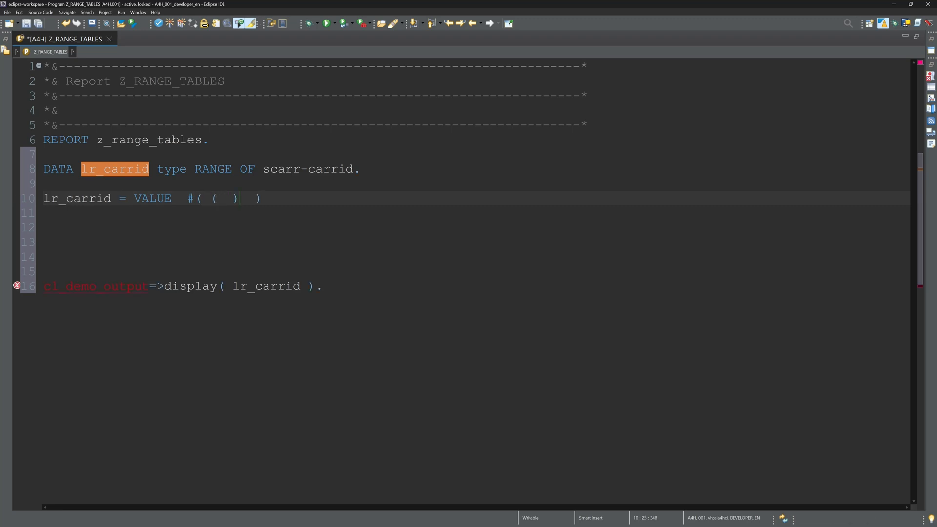
type("sign =")
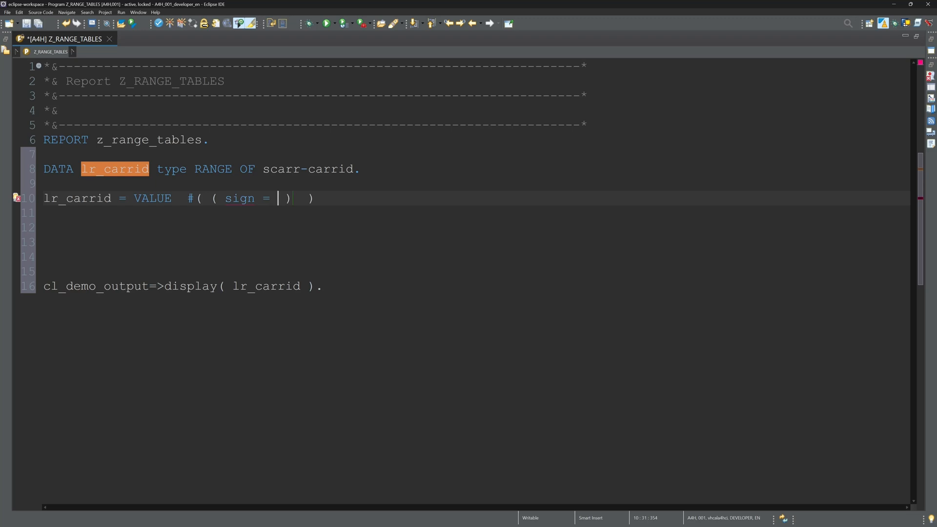
type("'I'")
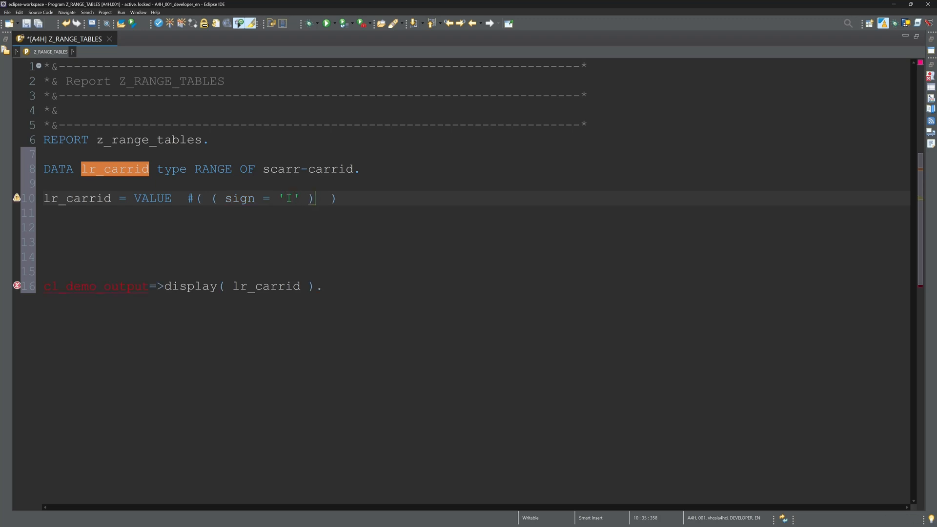
type("option = '")
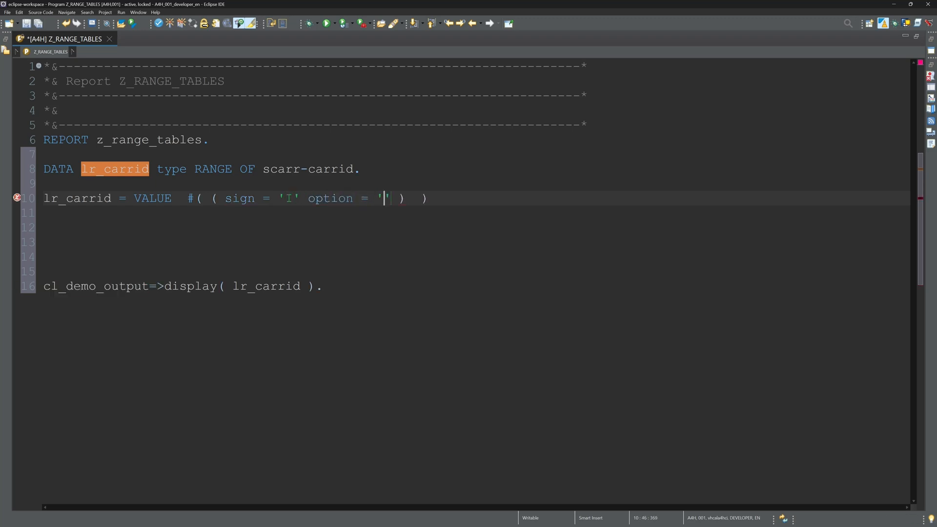
type("EQ' low = '")
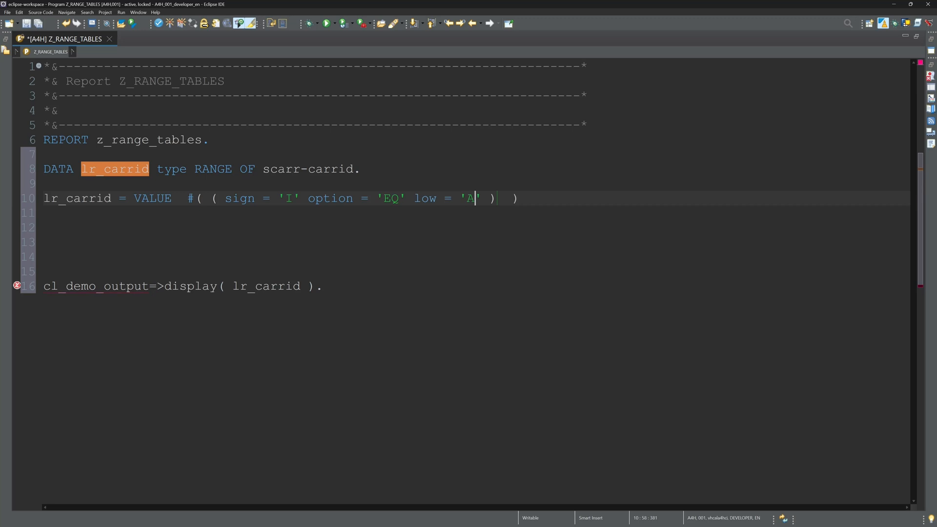
type("A")
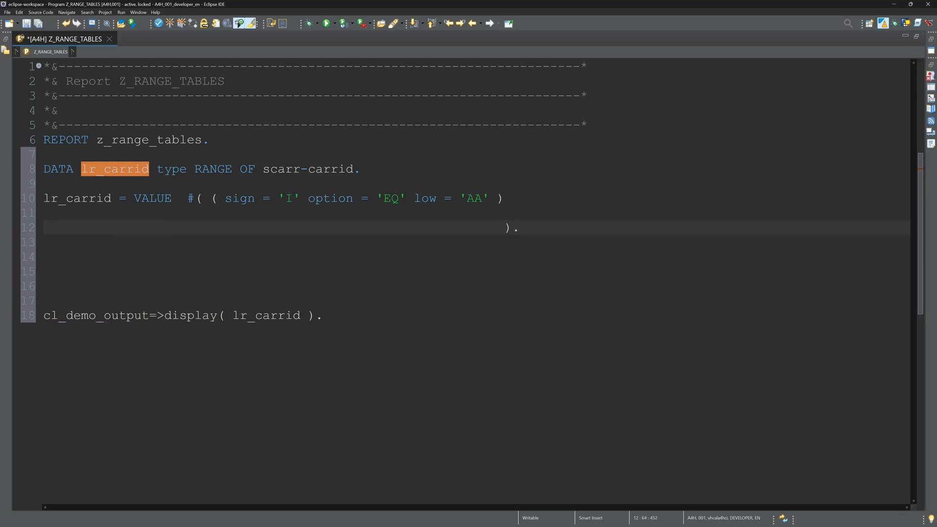
- Duplicate the AA row to add I/EQ rows for AB and AC
left_click(45, 213)
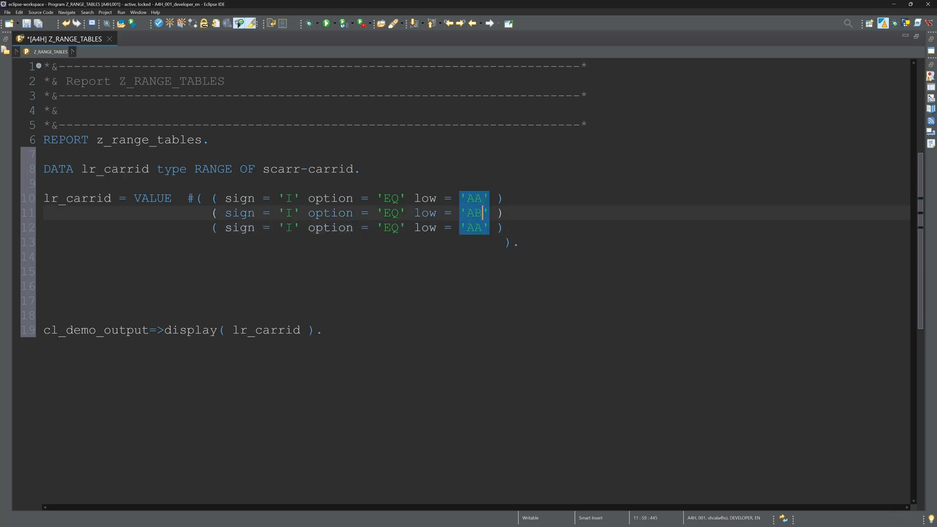
type("AC")
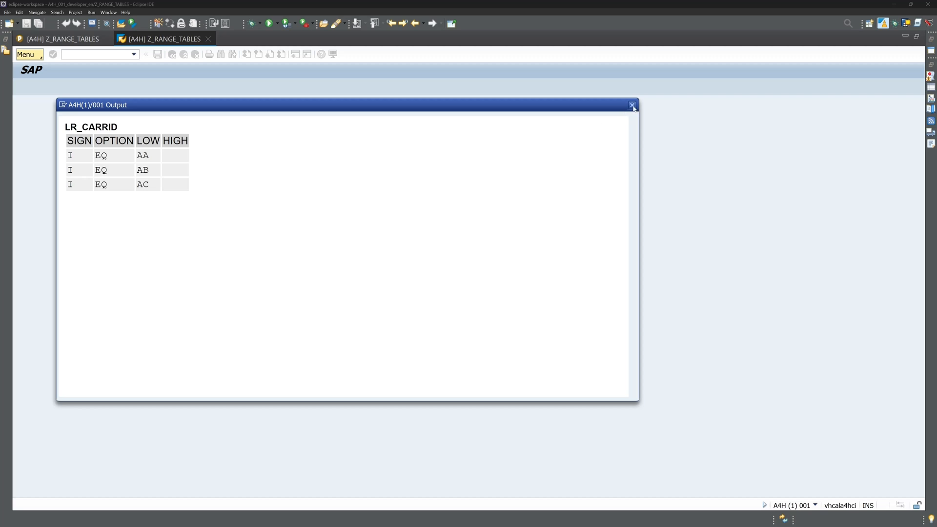
- Close the SAP GUI output window listing LR_CARRID rows AA, AB and AC
left_click(631, 105)
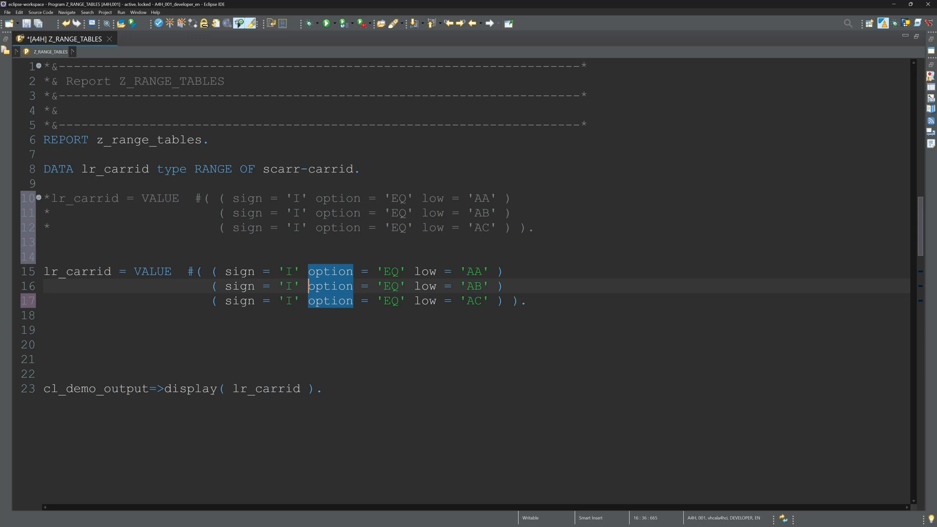
- Factor sign = 'I' option = 'EQ' out before the AA/AB/AC low rows, activate and run
left_click(211, 271)
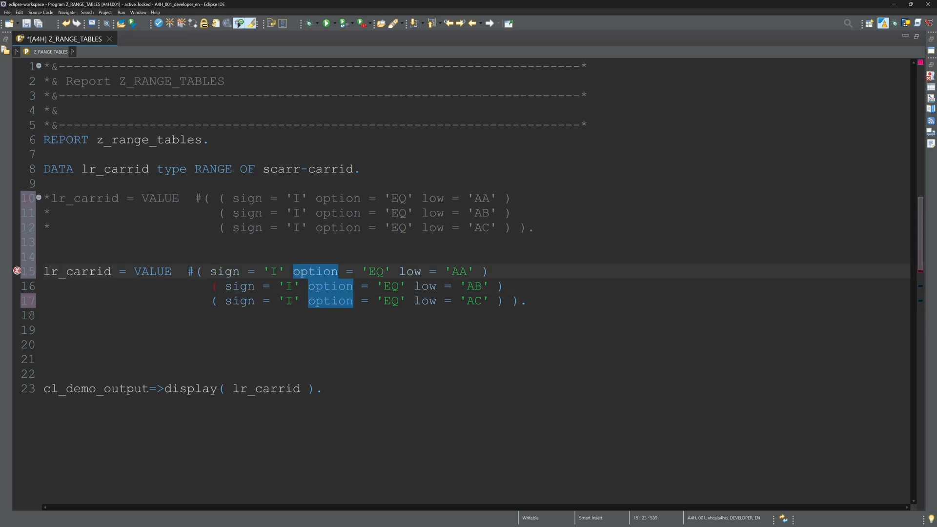
double_click(424, 271)
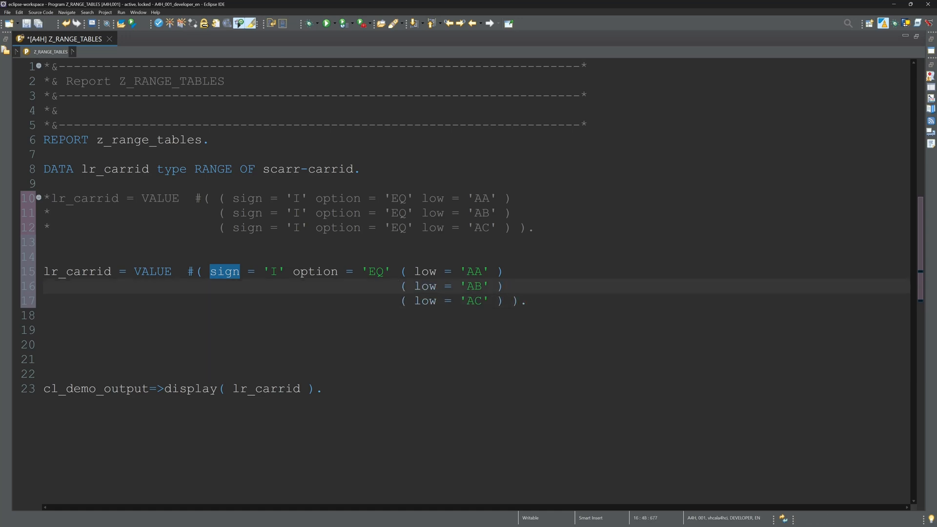
left_click(317, 23)
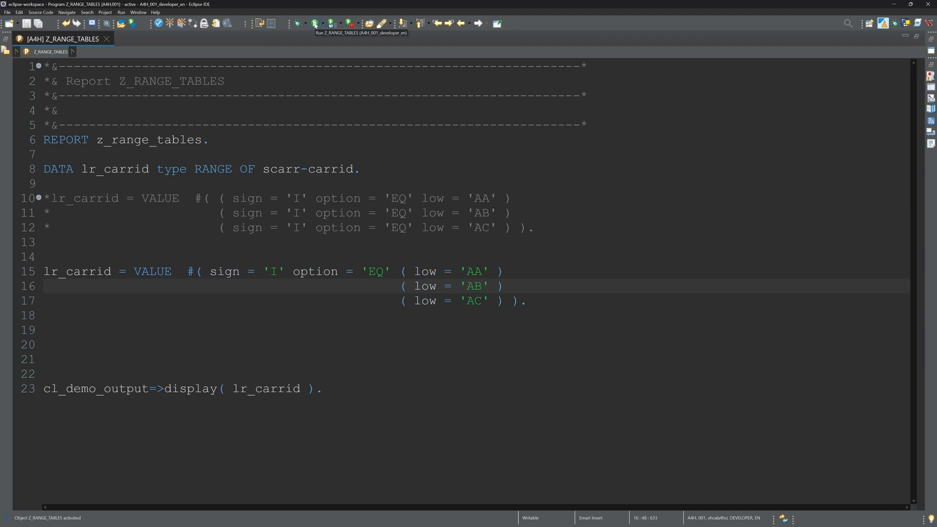
left_click(315, 22)
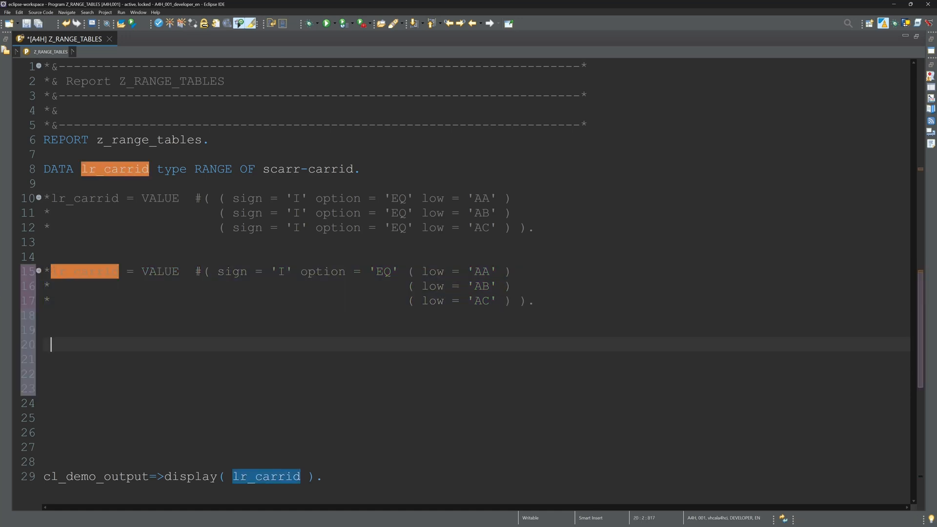
type("select")
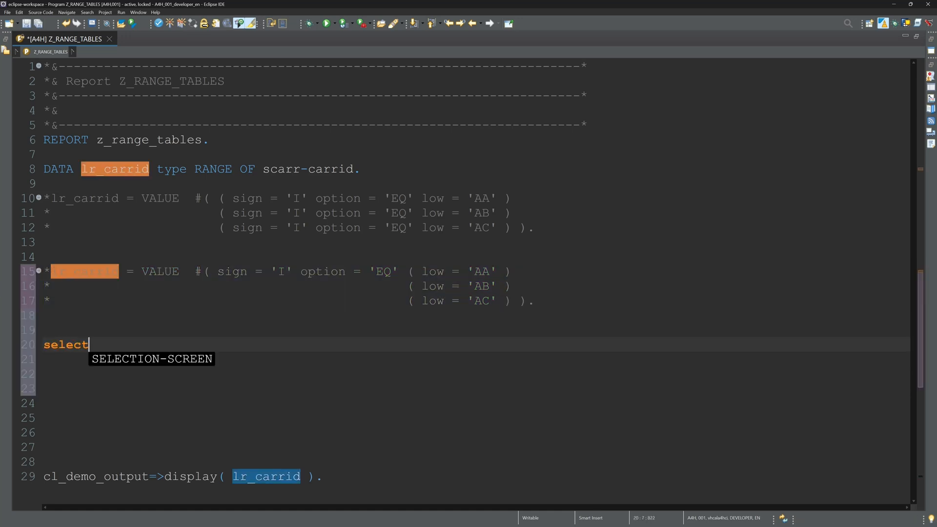
type("* from scarr i")
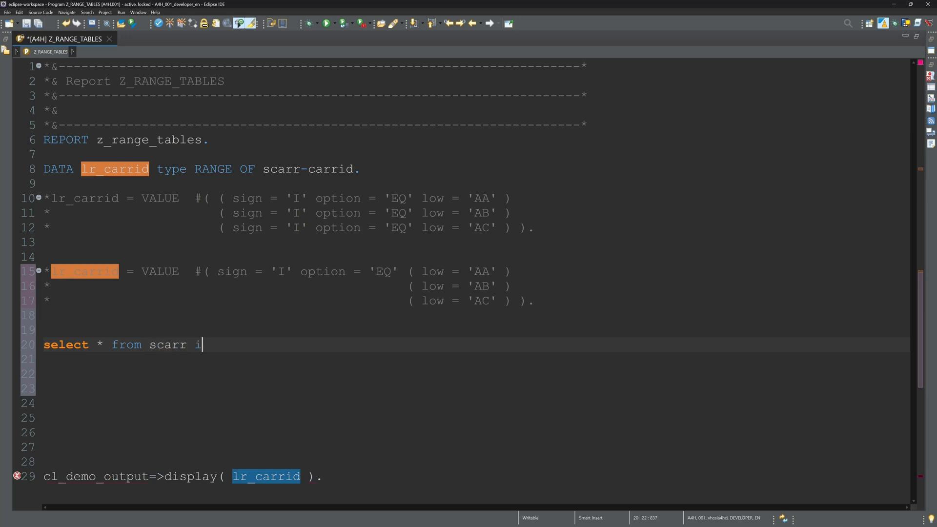
type("nto table @D")
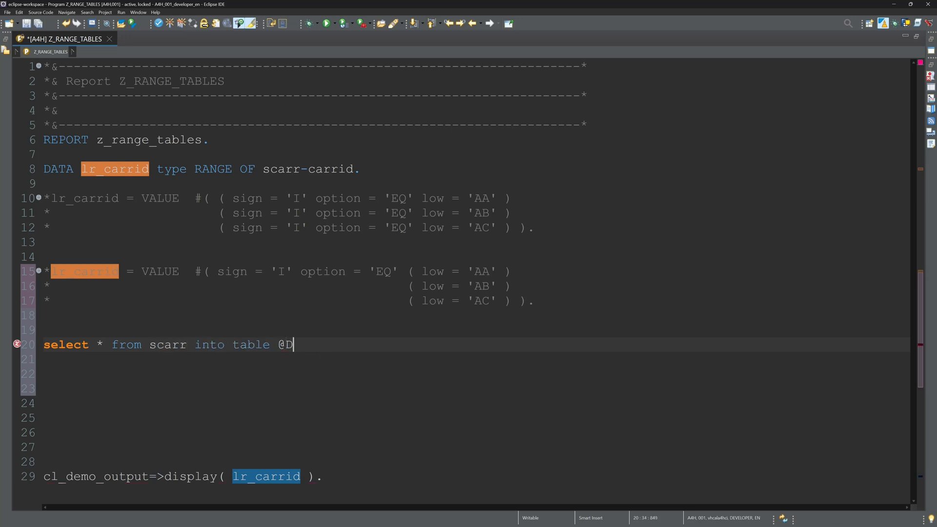
type("ATA(lt_s")
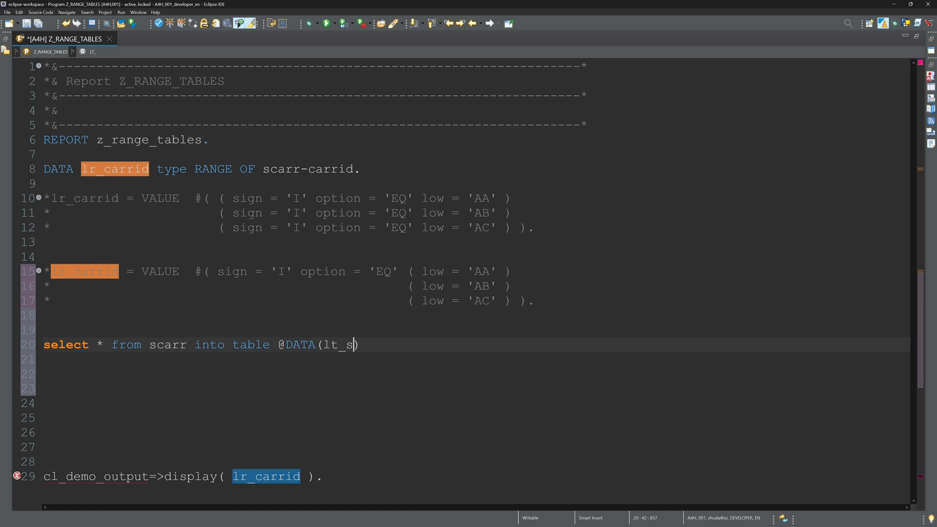
type("carr) where")
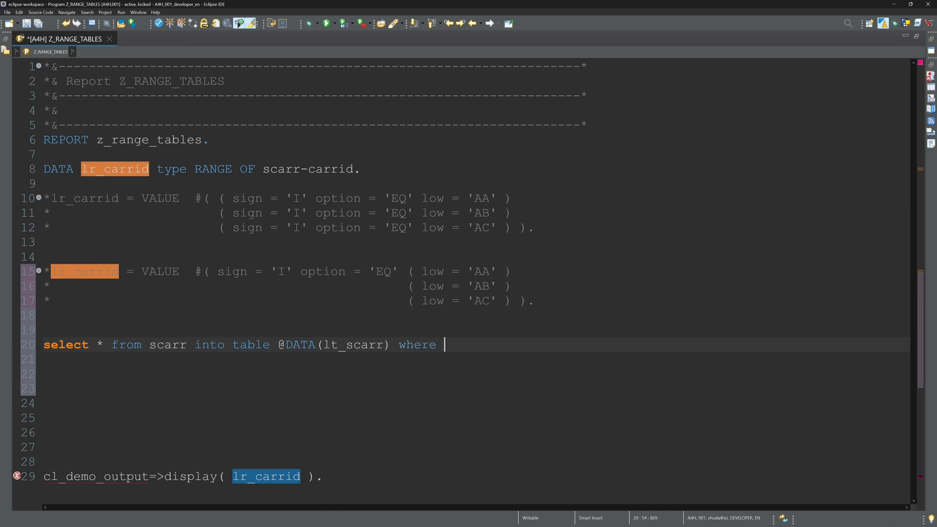
type("carrid like ''")
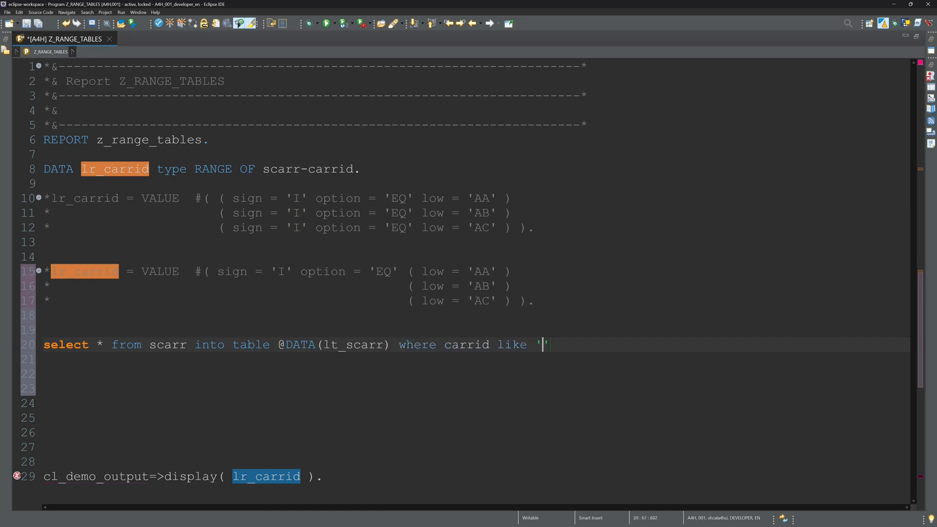
type("A%'.")
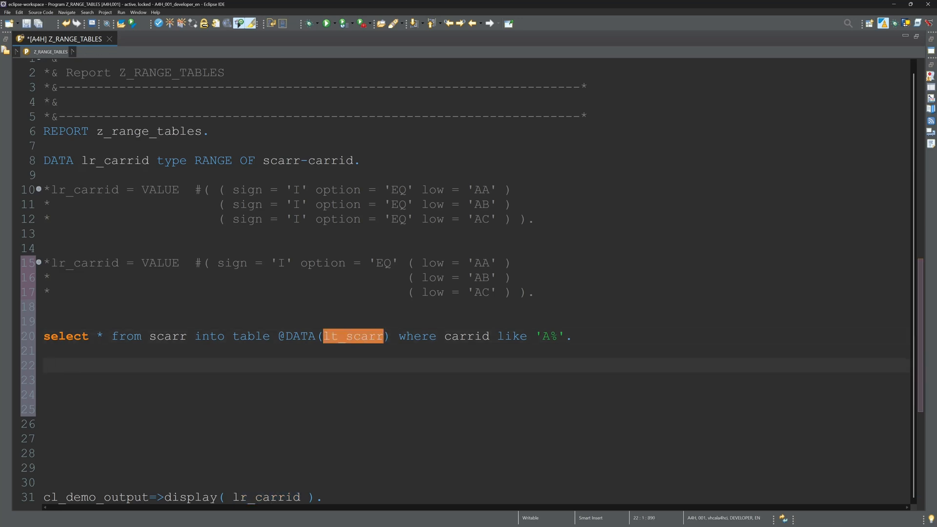
- Start lr_carrid = VALUE #( FOR <fs_carrid> IN lt_scarr assignment
type("lr_carrid")
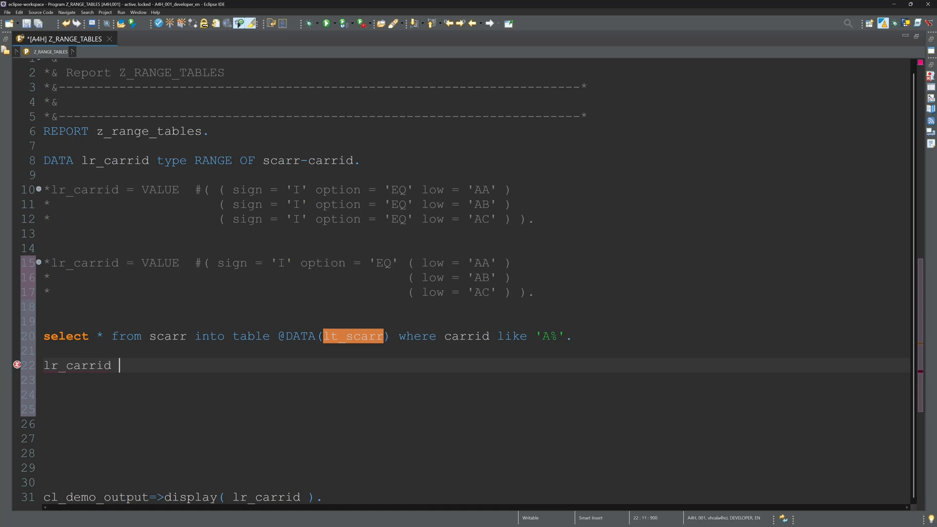
type("= VALUE")
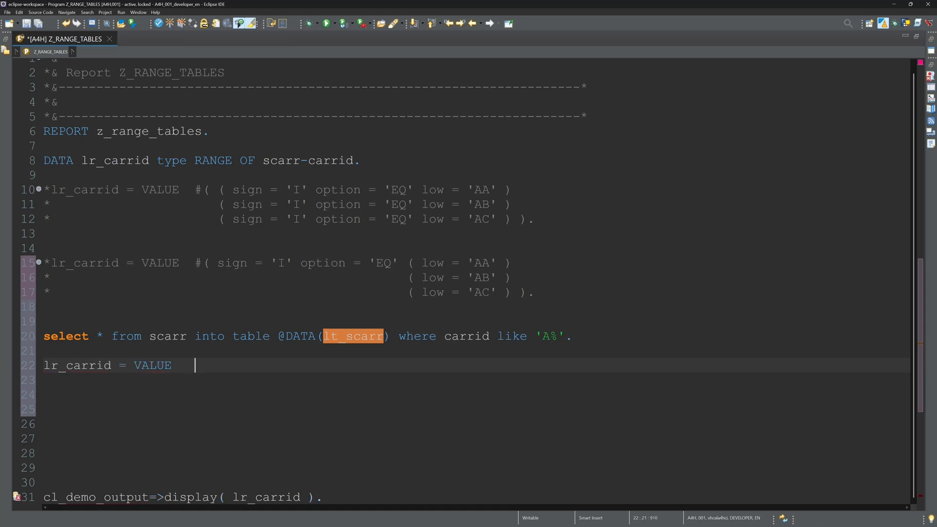
type("#( for")
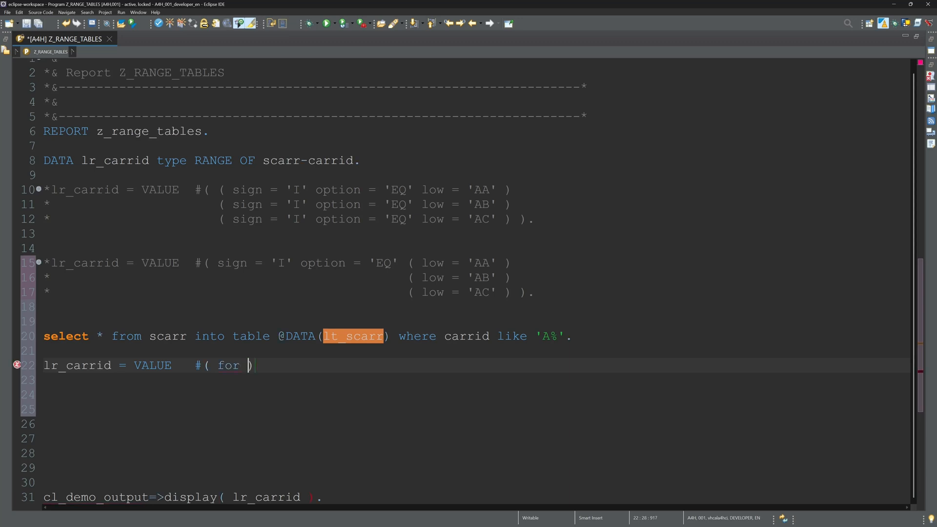
type("<fs_carrid>")
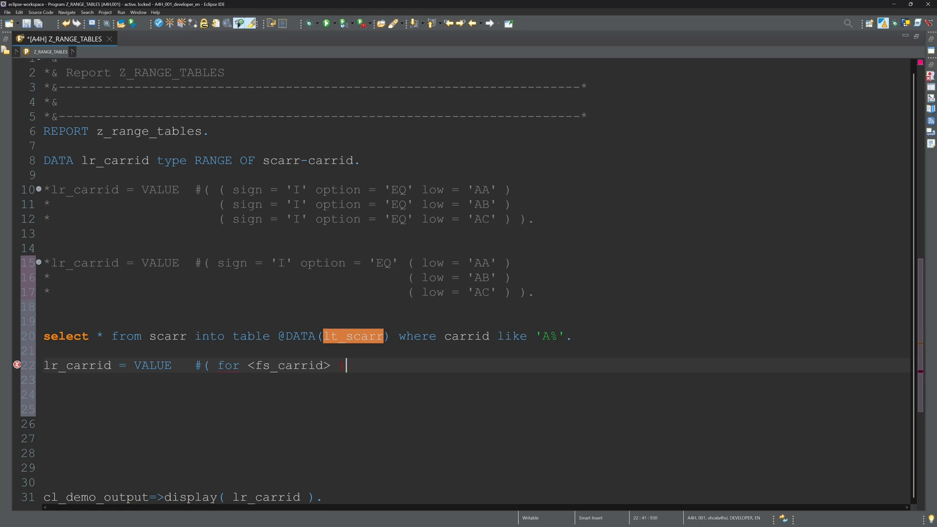
type(") in lt_scarr")
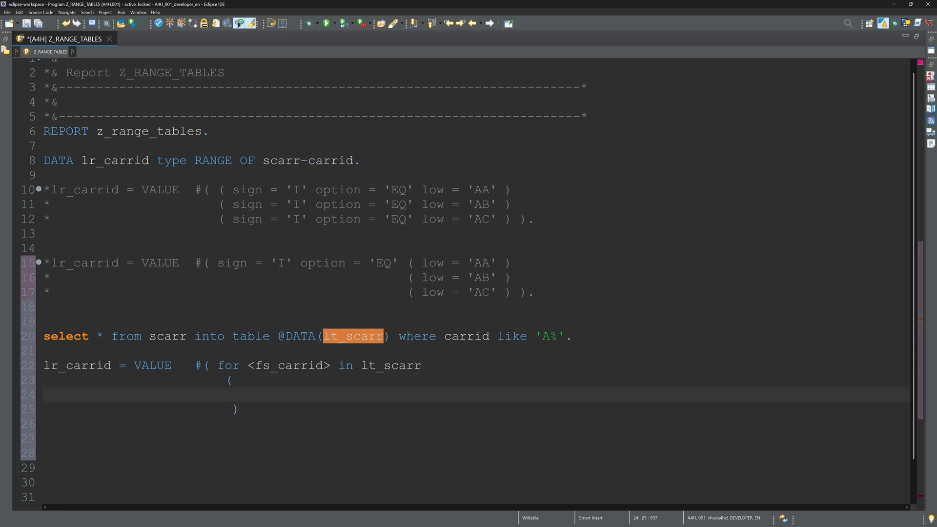
- Fill each row with sign 'I', option 'EQ', low = <fs_carrid>-carrid and empty high
type("sign = 'I'")
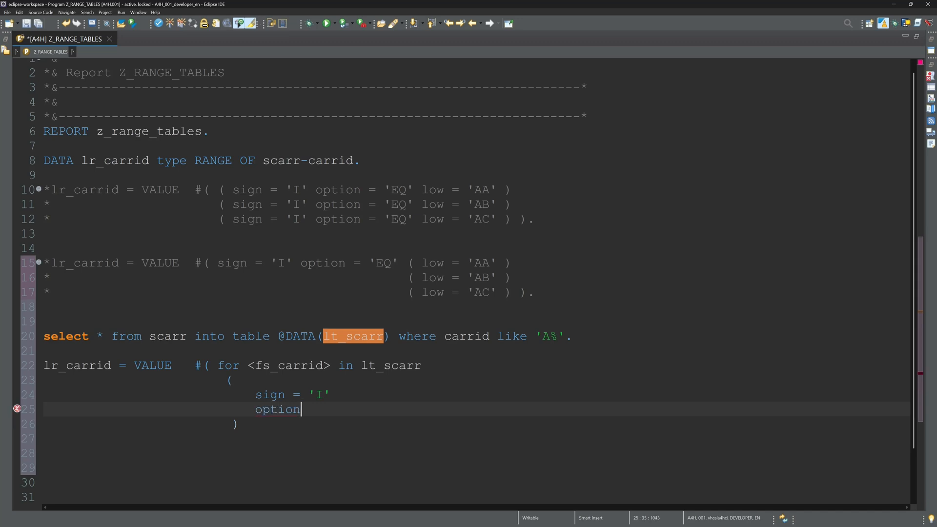
type("= 'EQ'")
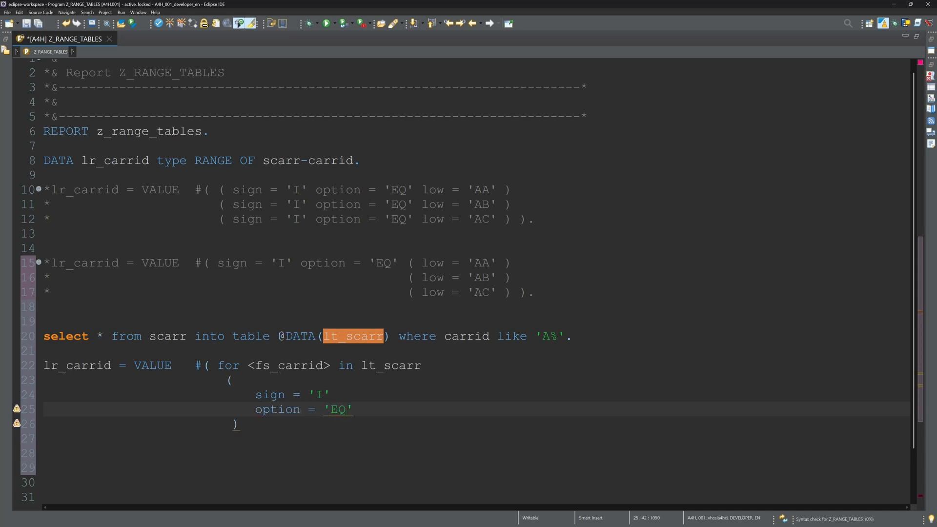
type("low = <>")
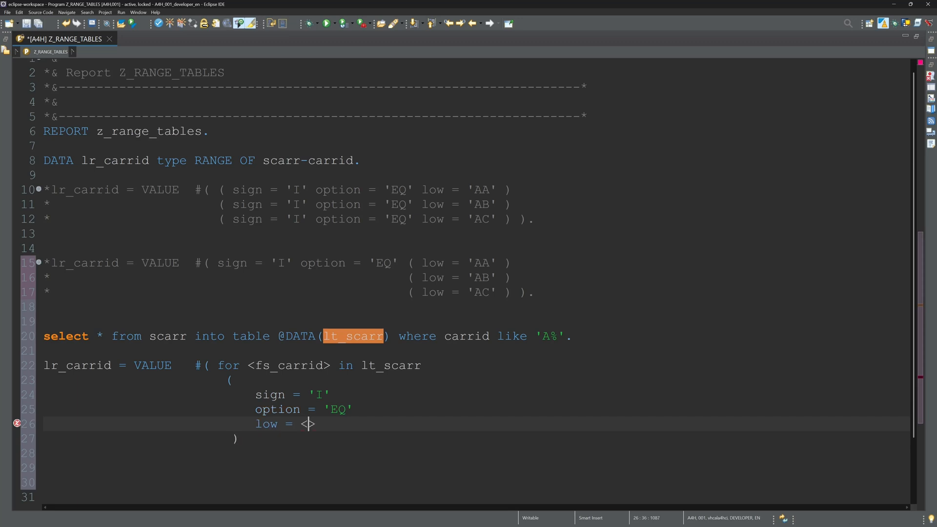
type("<fs_carrid>")
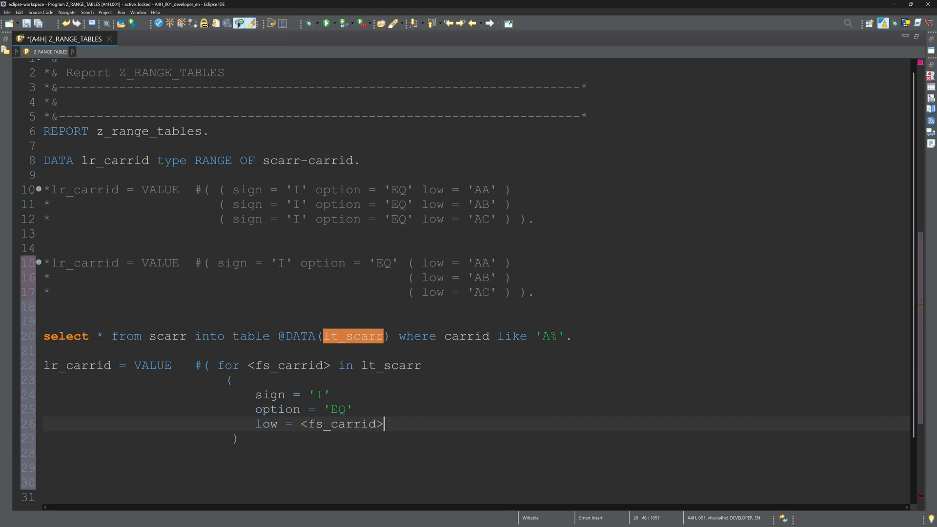
type("-carrid")
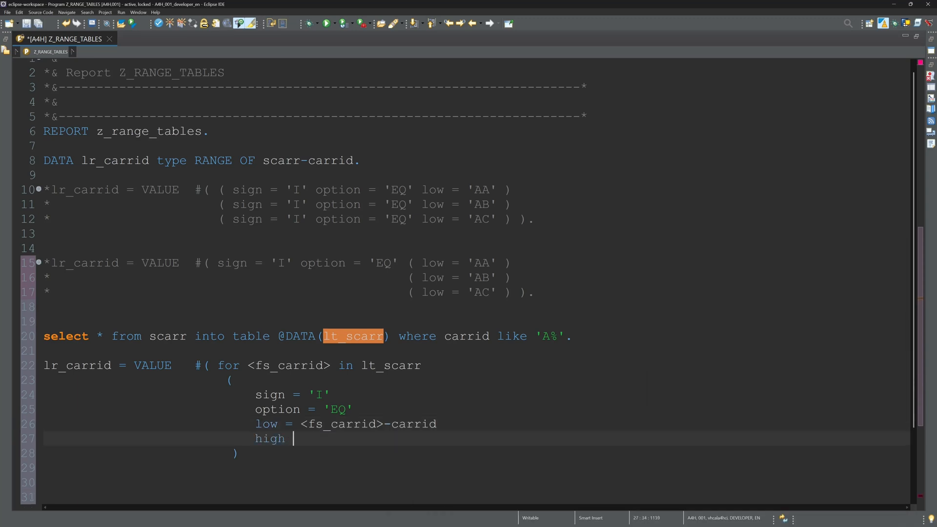
type("= ''")
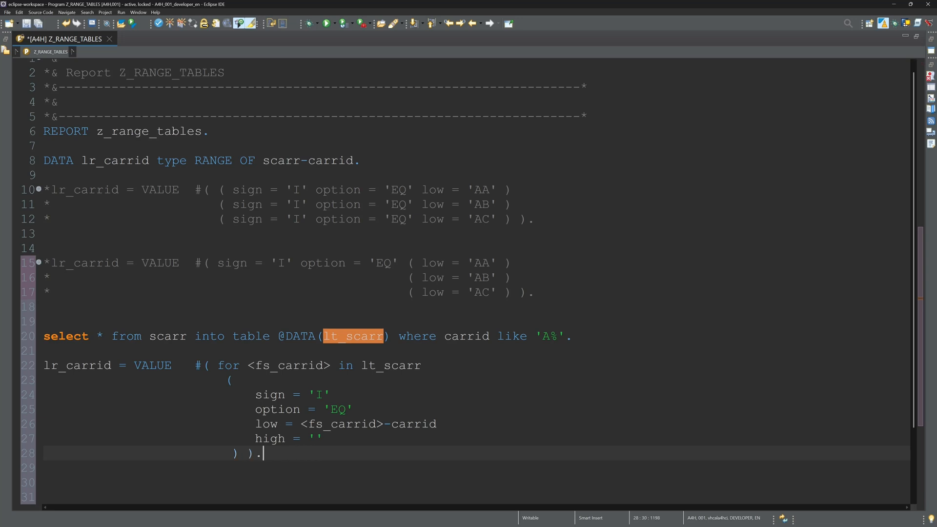
- Review the LR_CARRID output with rows AA, AC, AF, AZ, AB and close it
scroll("down", 3)
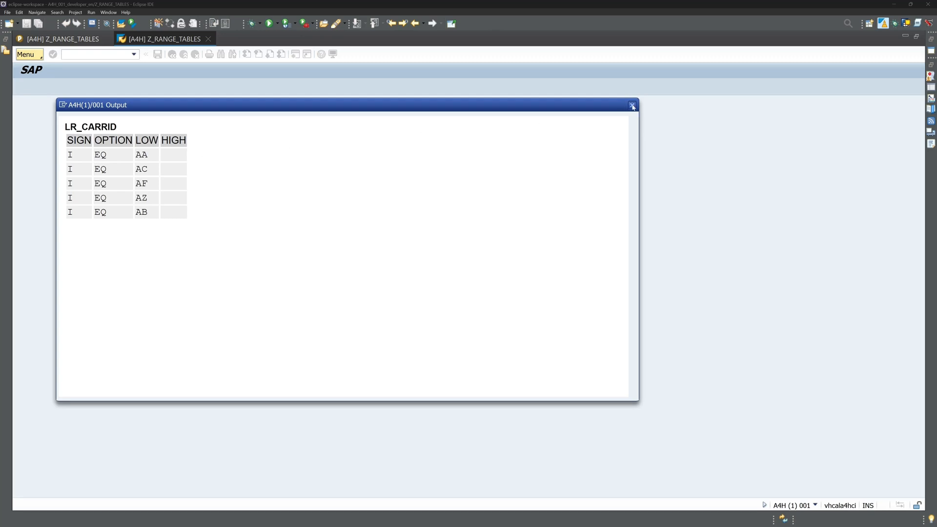
left_click(631, 105)
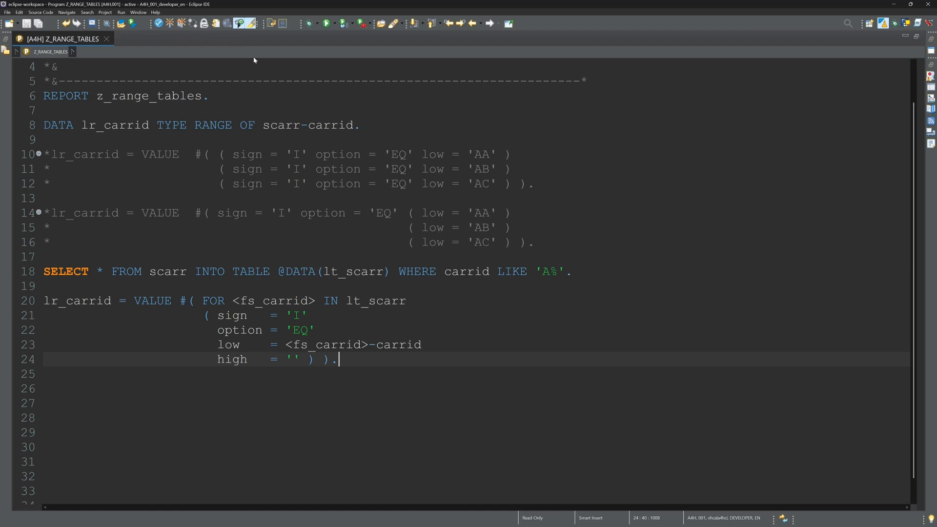
- In the copied FOR block set option = 'CP' and low = '*' && <fs_carrid>-carrid
key("Return")
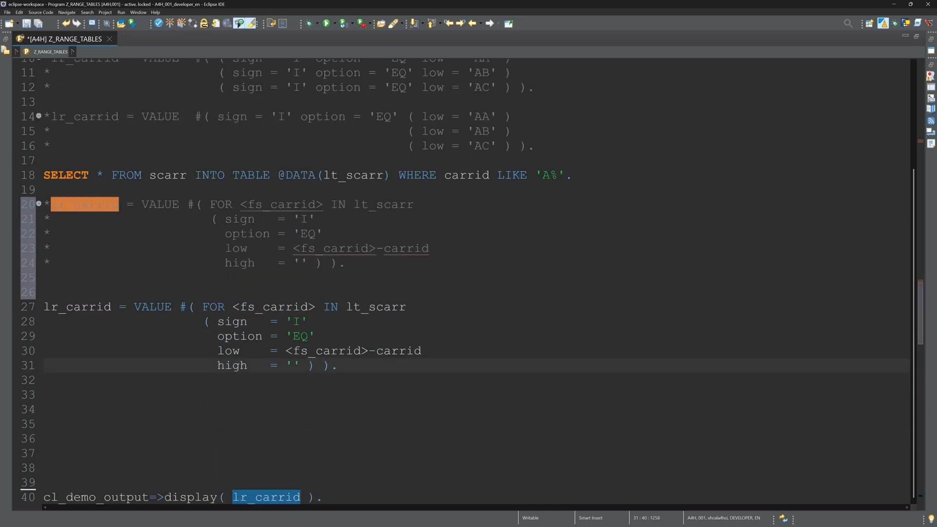
double_click(300, 335)
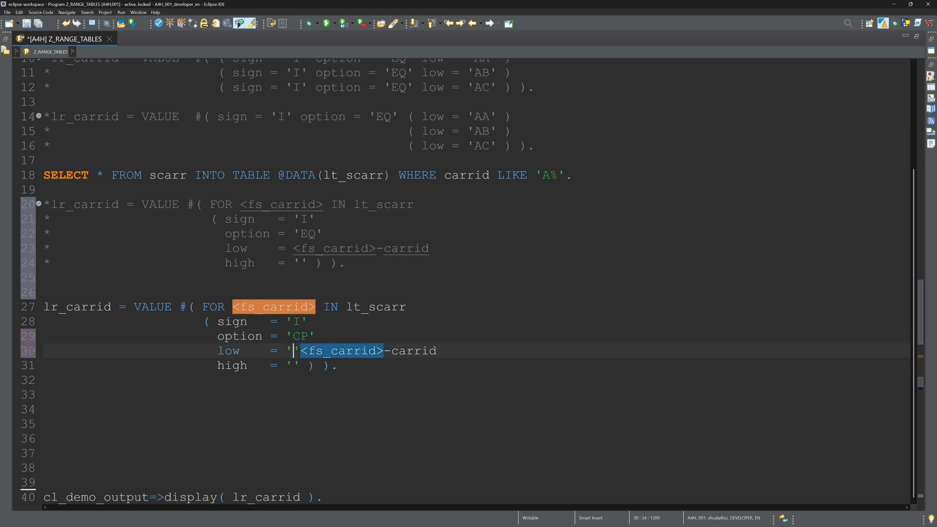
type("* &&")
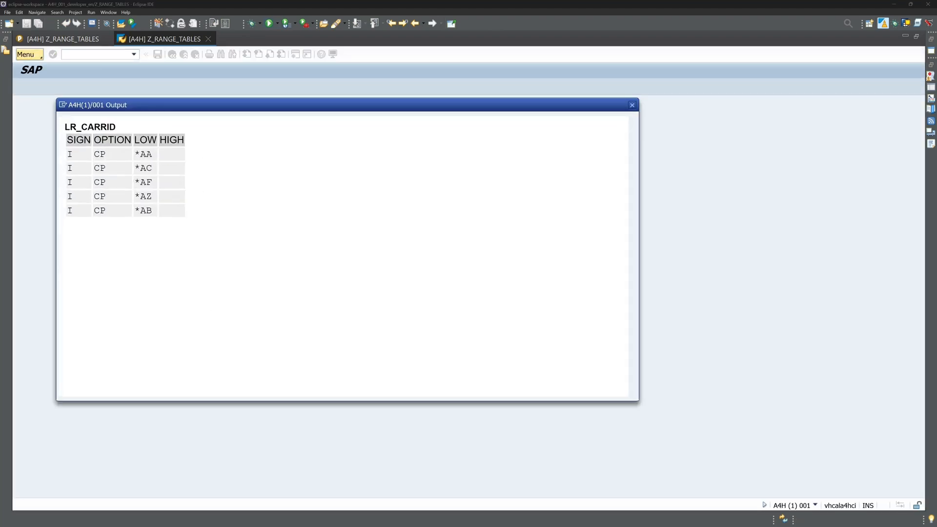
- Inspect the CP output rows *AA, *AC, *AF, *AZ, *AB and close the output window
left_click(137, 153)
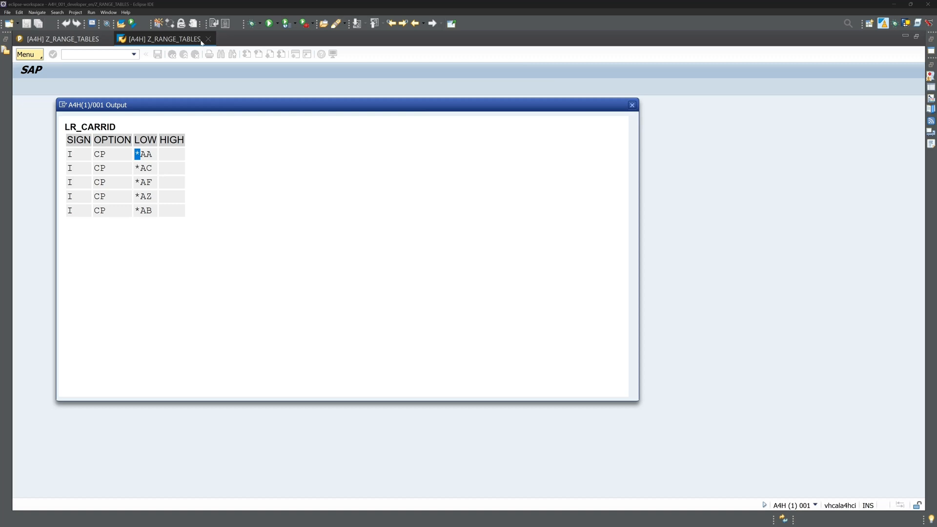
left_click(631, 106)
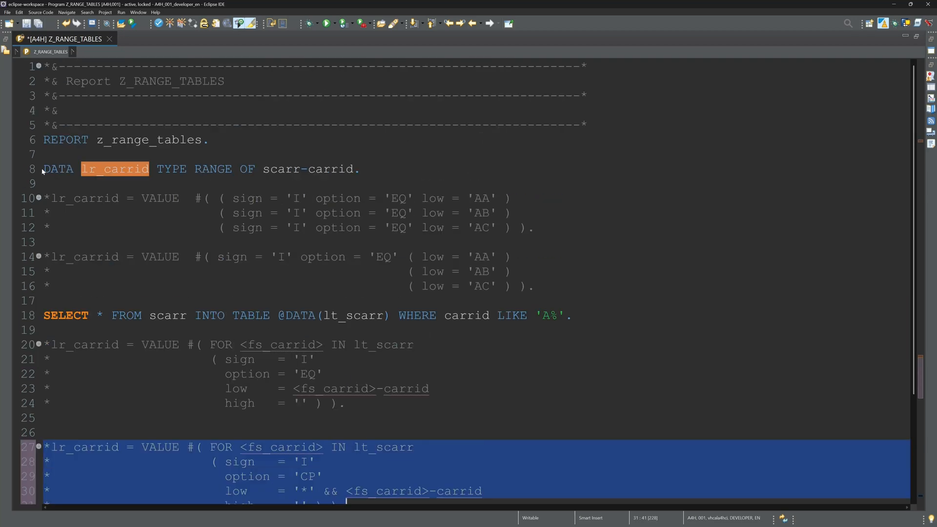
scroll("down", 3)
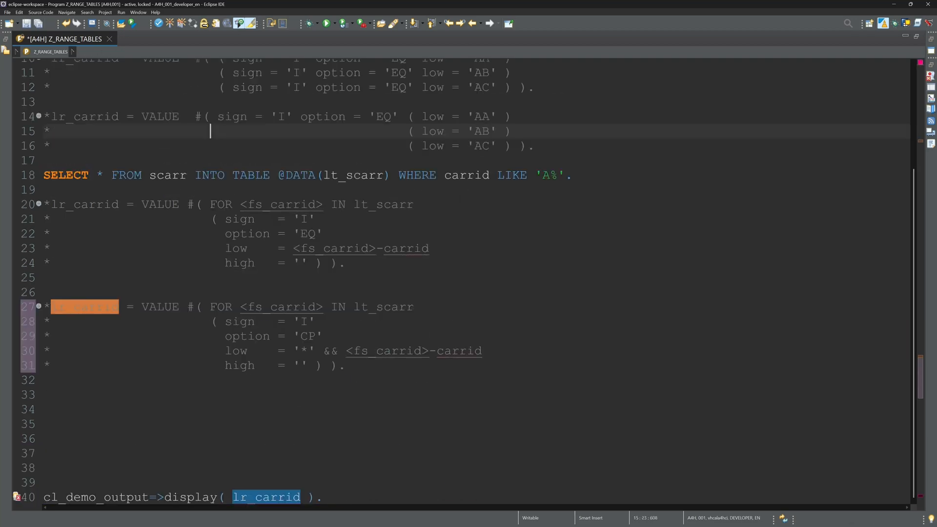
scroll("down", 3)
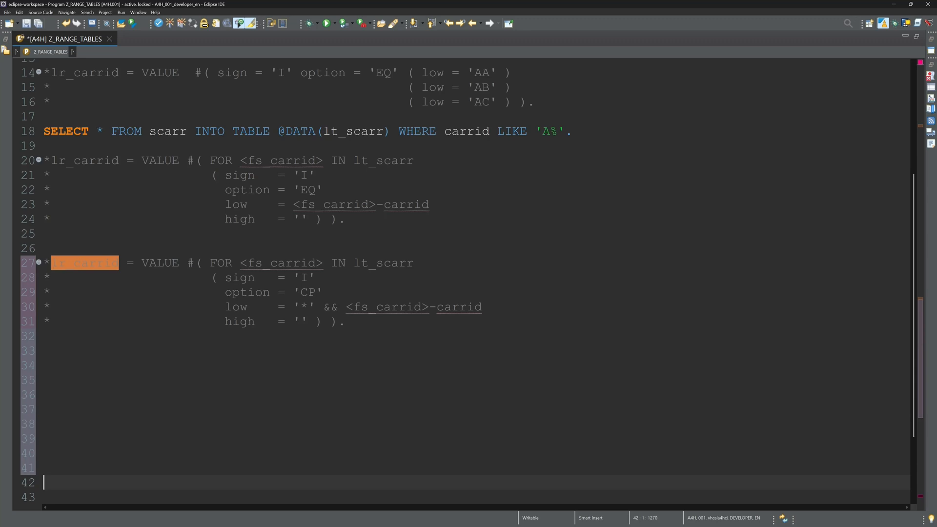
type("select")
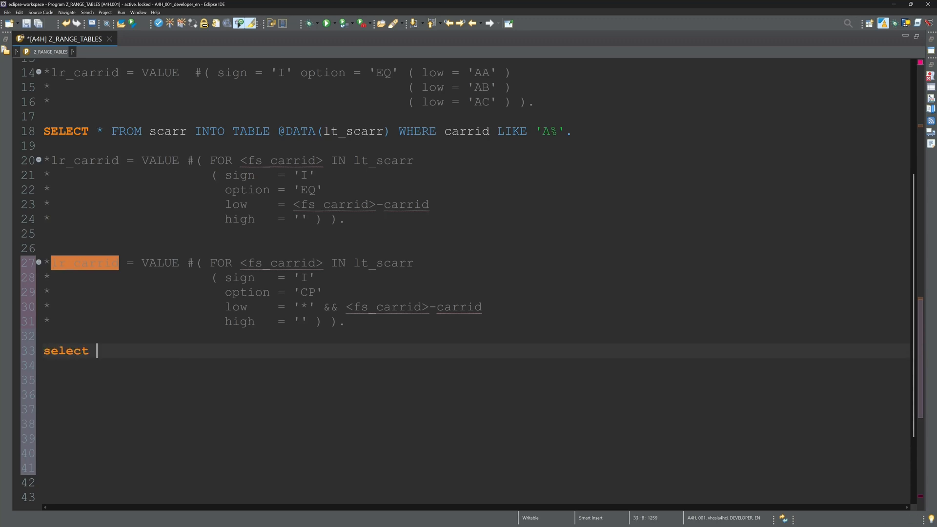
type("from scarr")
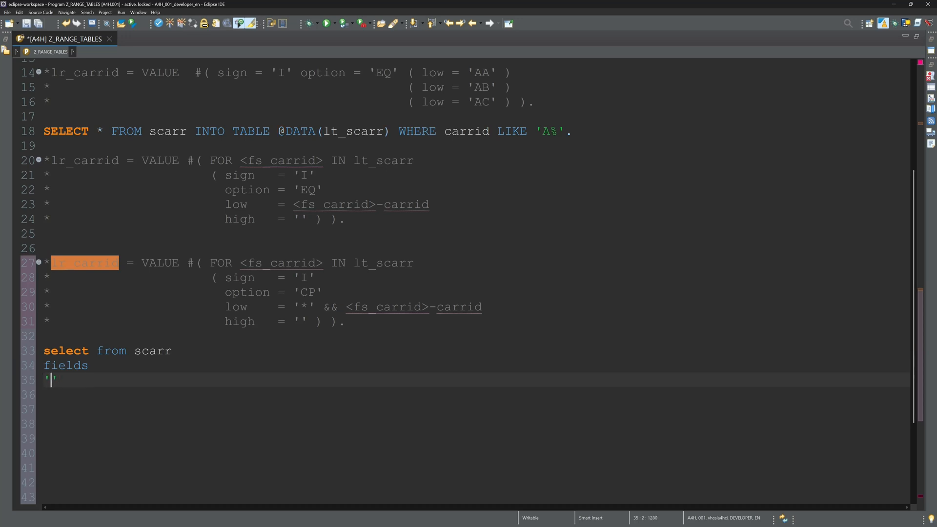
type("I' as sign")
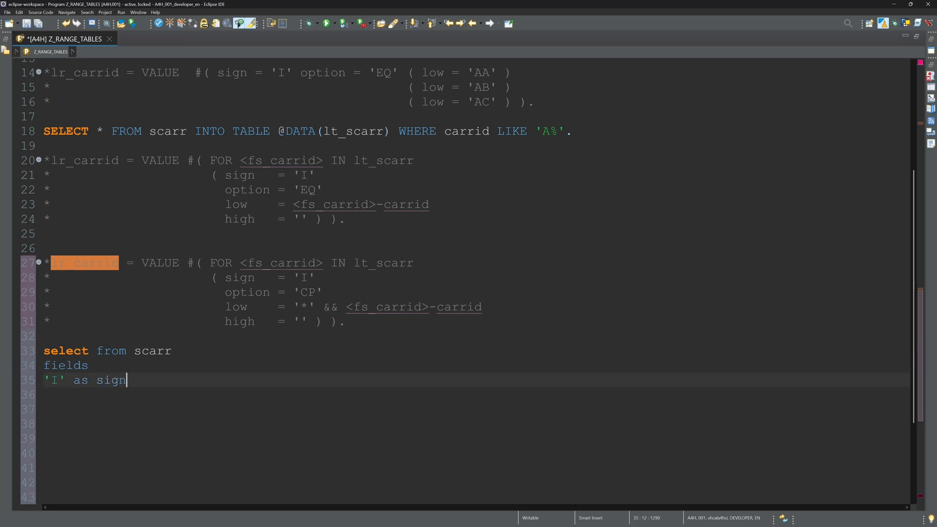
key("Return")
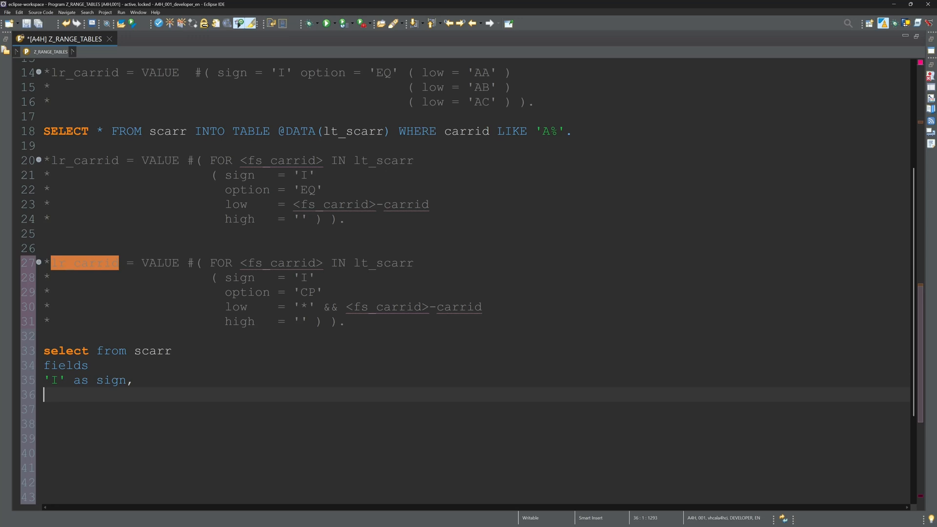
type("'EQ'")
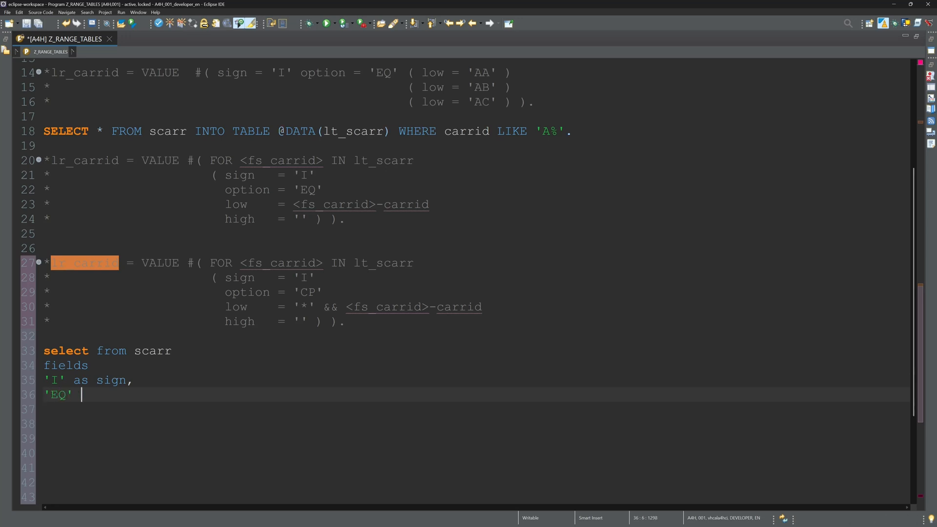
type("as option")
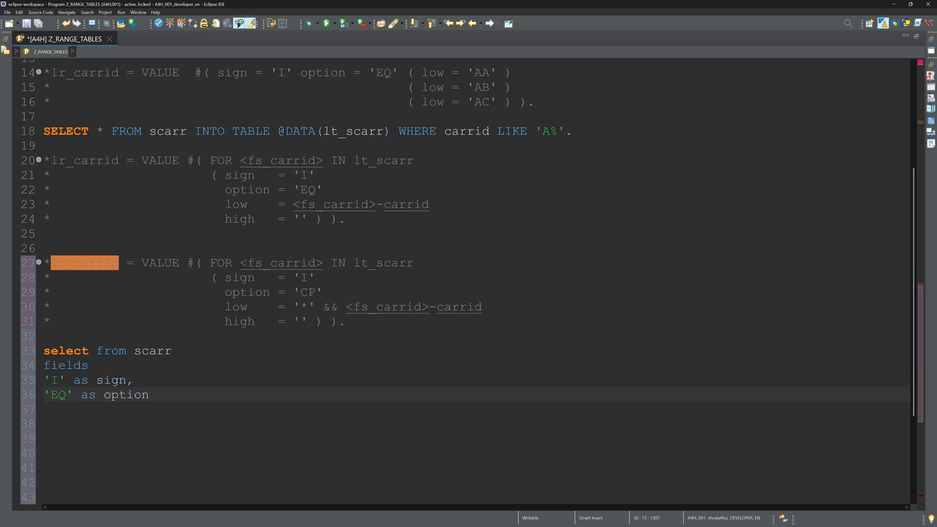
type("carrid")
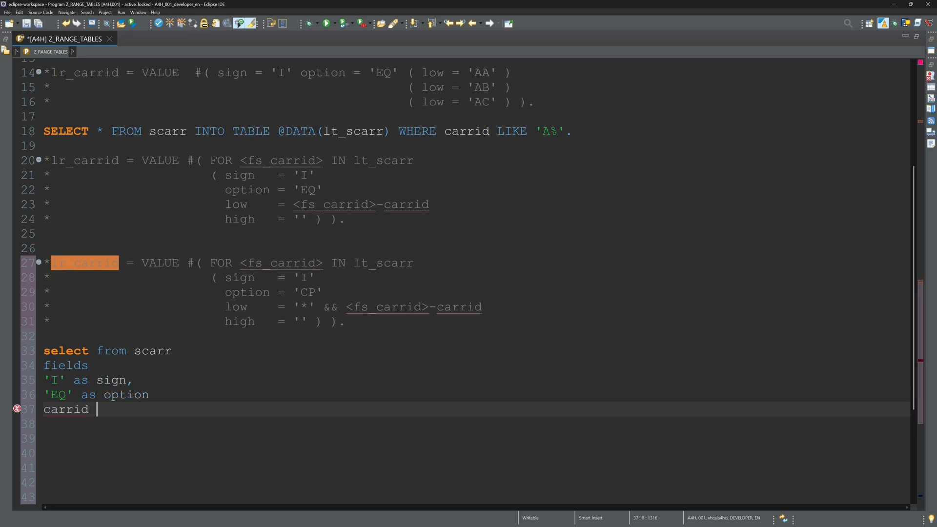
type("as low")
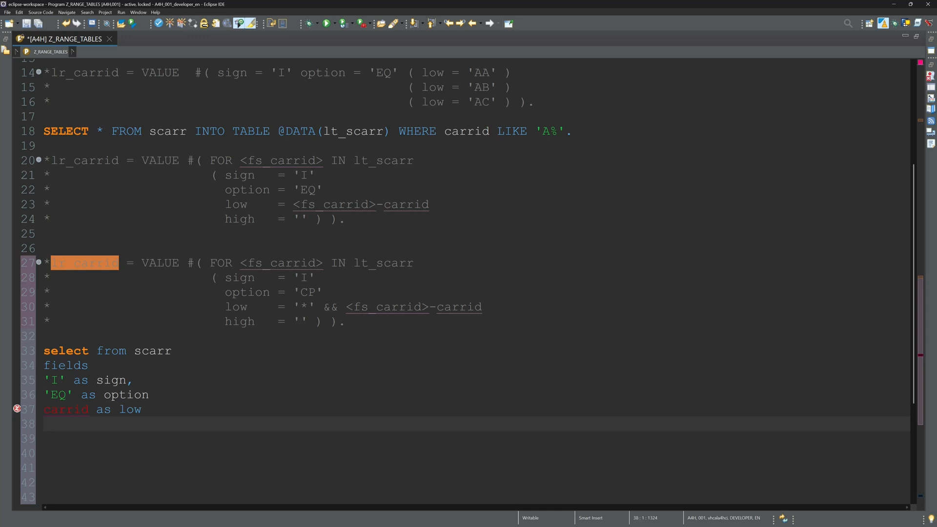
type(",")
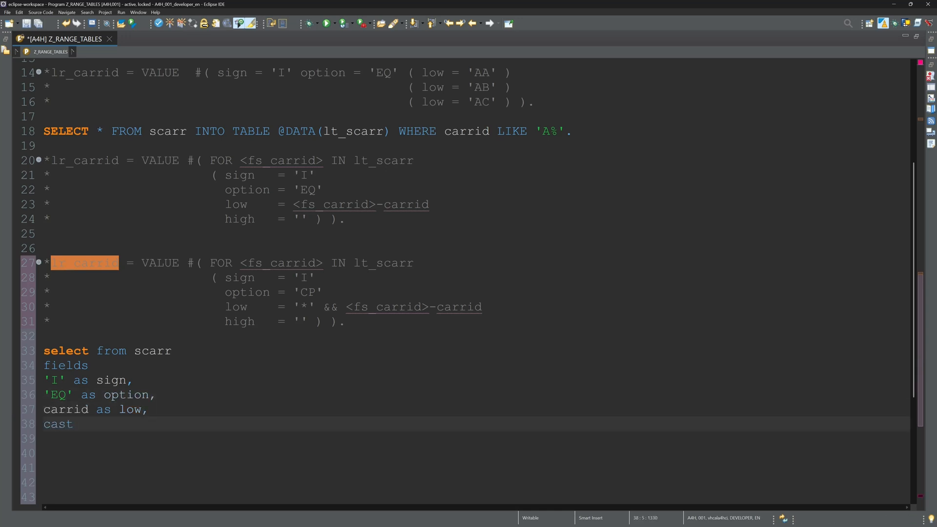
type("(  @space )")
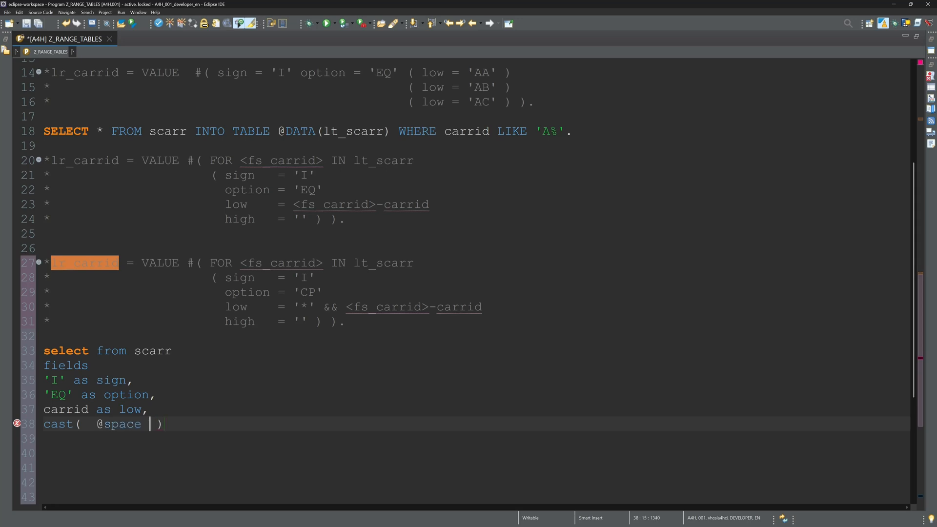
type("as char( 3")
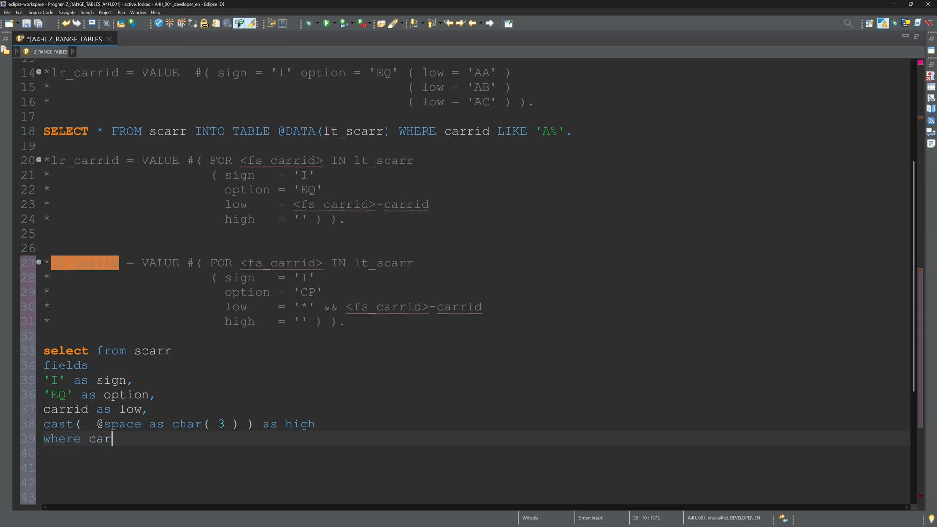
type("rid like")
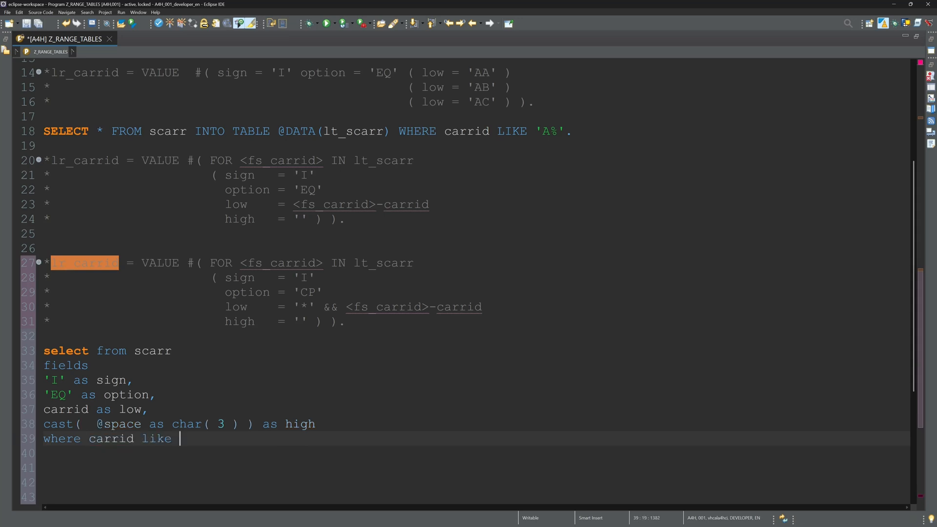
type("'A%'")
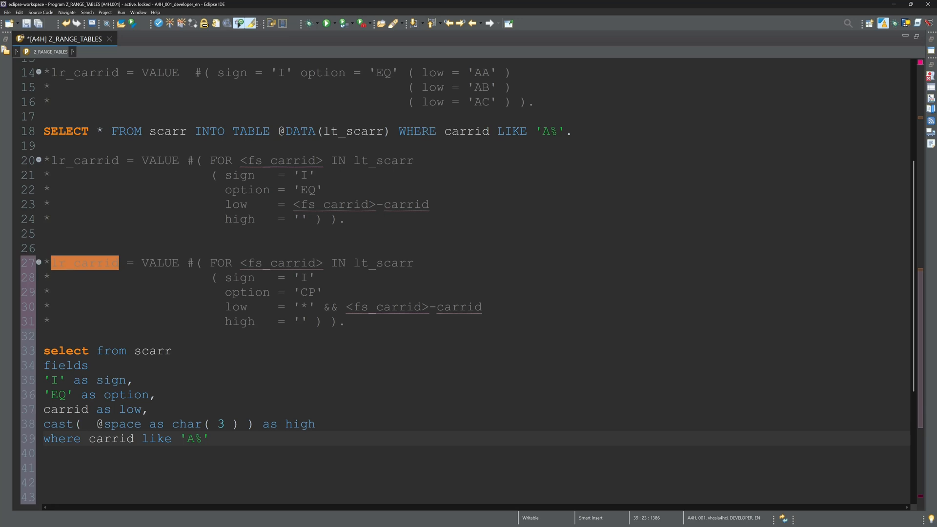
type("into table")
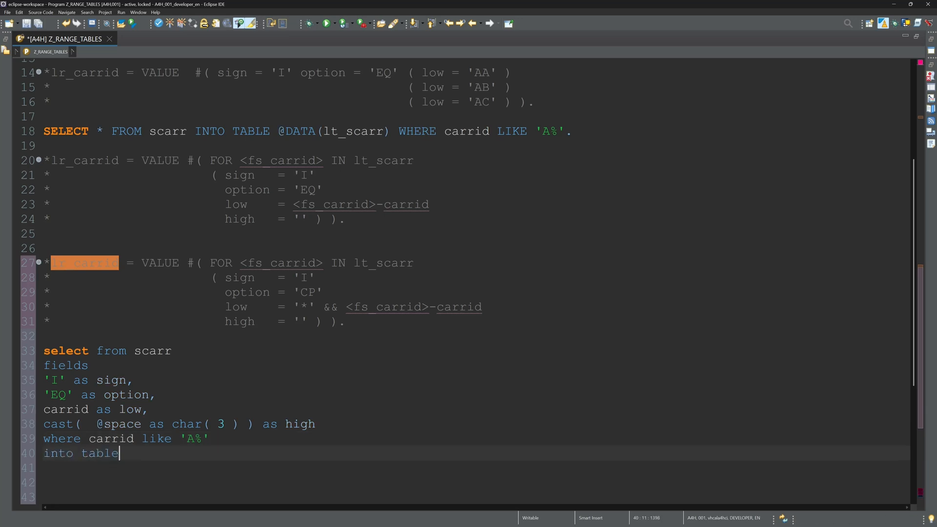
type("@data")
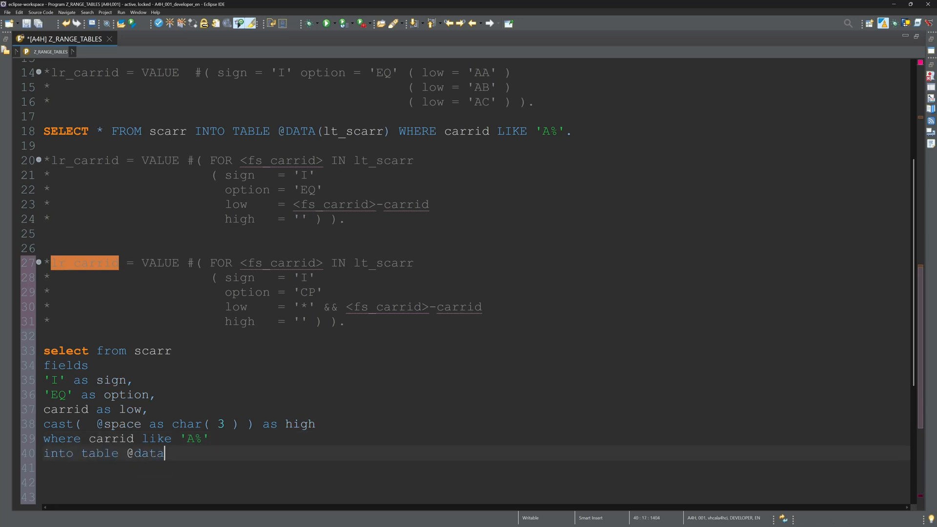
type("(lr_carrid)")
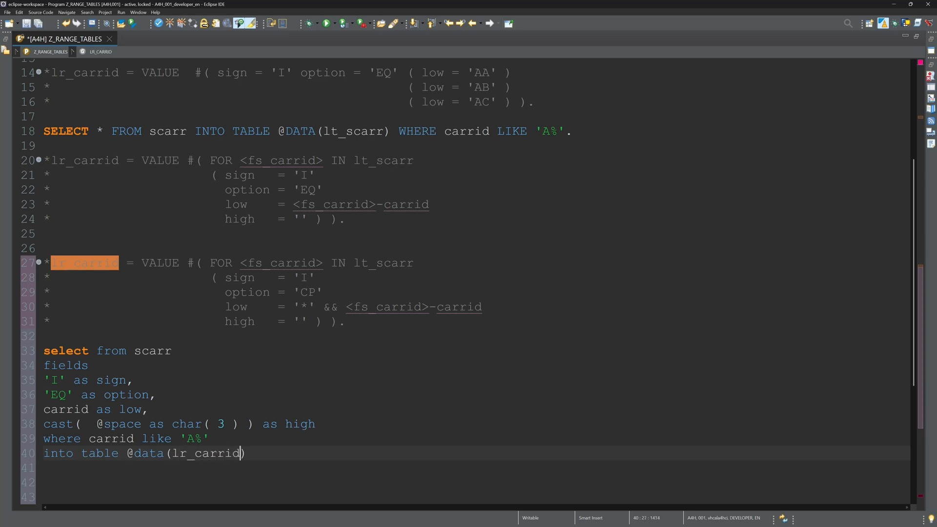
type(".")
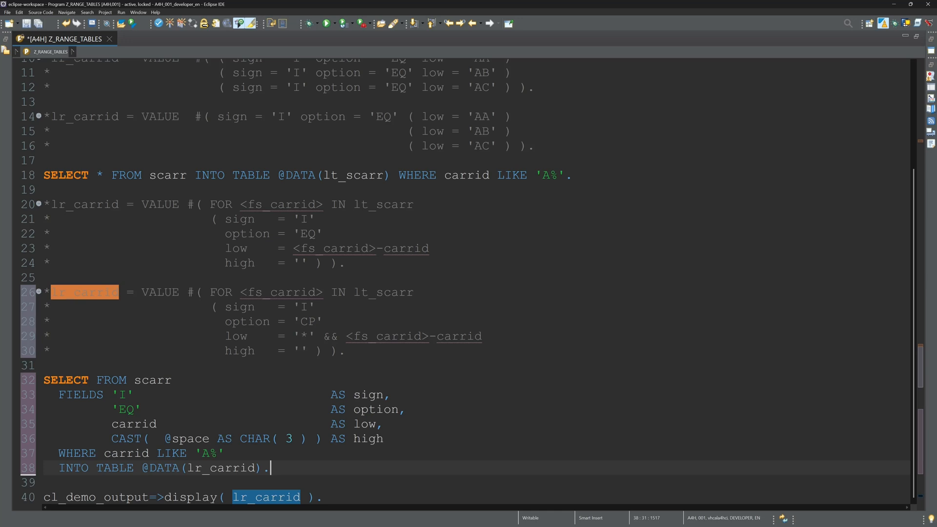
scroll("down", 3)
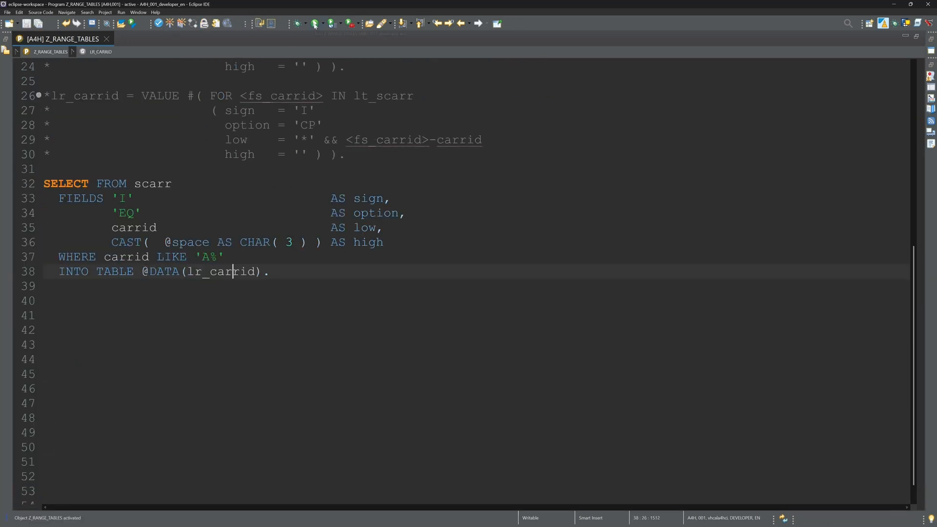
left_click(269, 23)
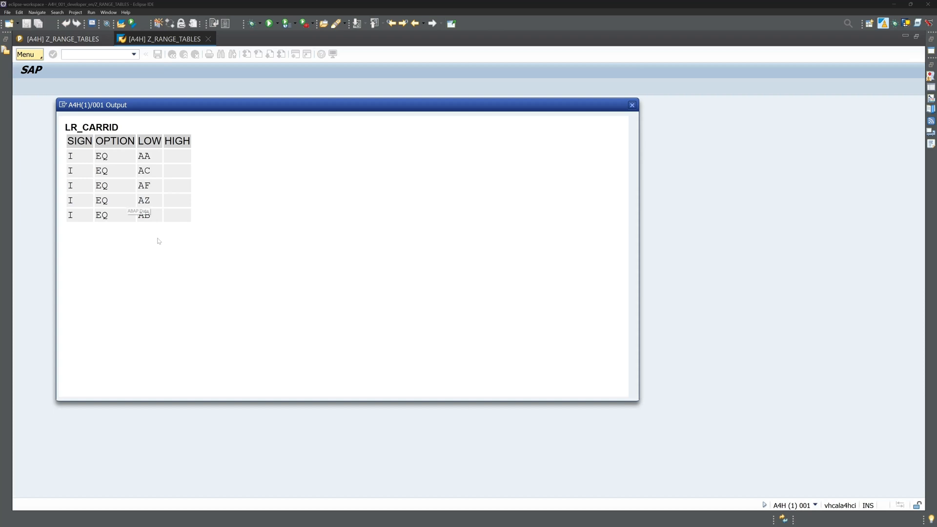
mouse_move(291, 70)
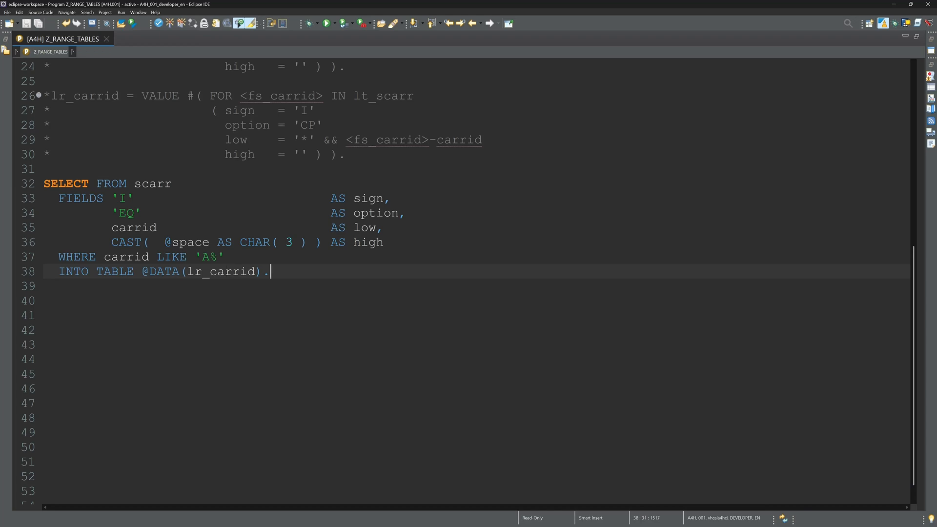
- Add an " ABAP 7.58 comment and start lr_carrid = CORRESPONDING #( lt_scarr MAPPING
type("\" ABAP")
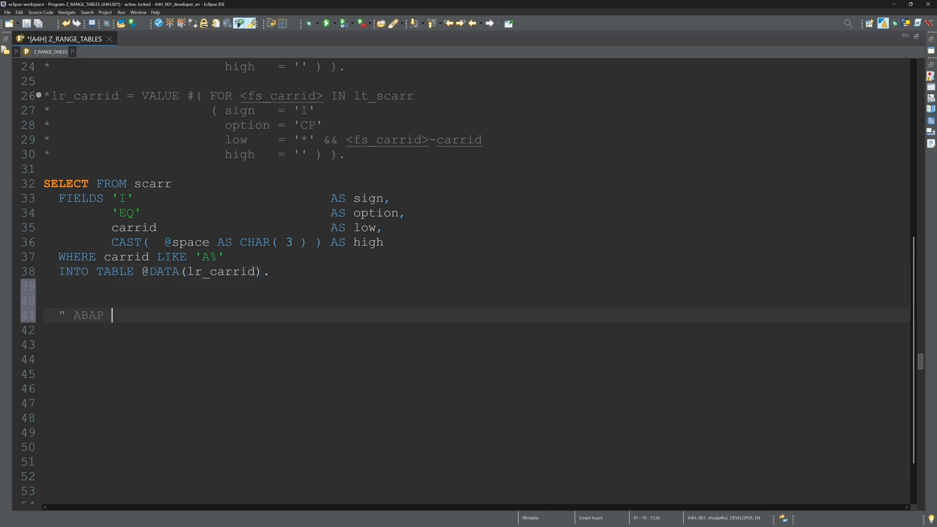
type("7.58")
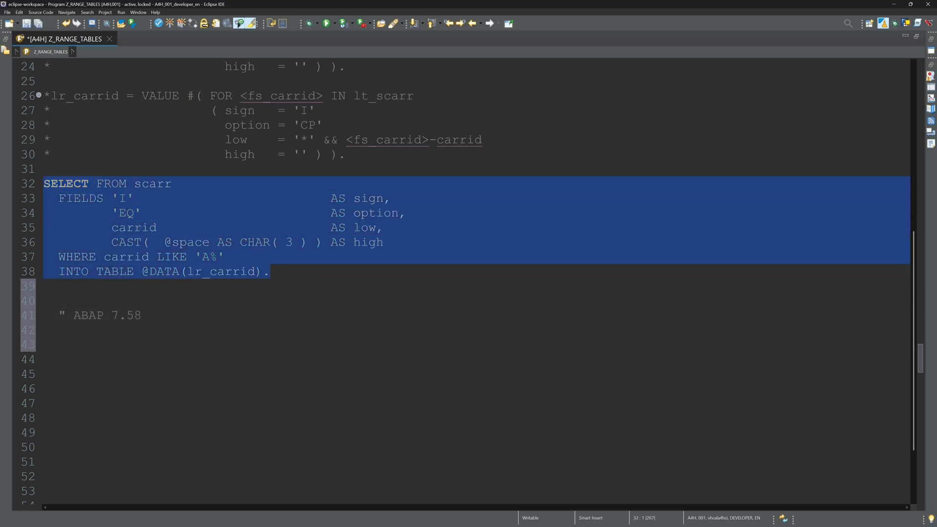
type("lr")
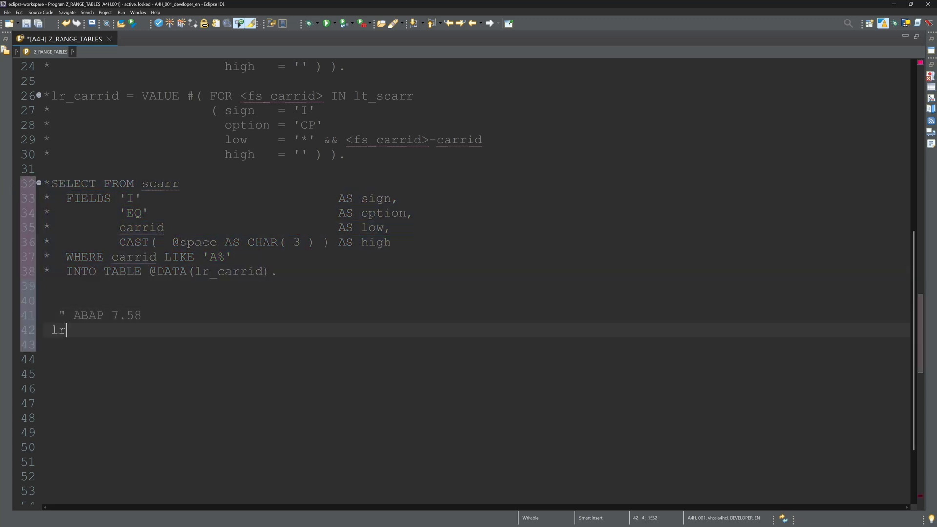
type("_carrid =")
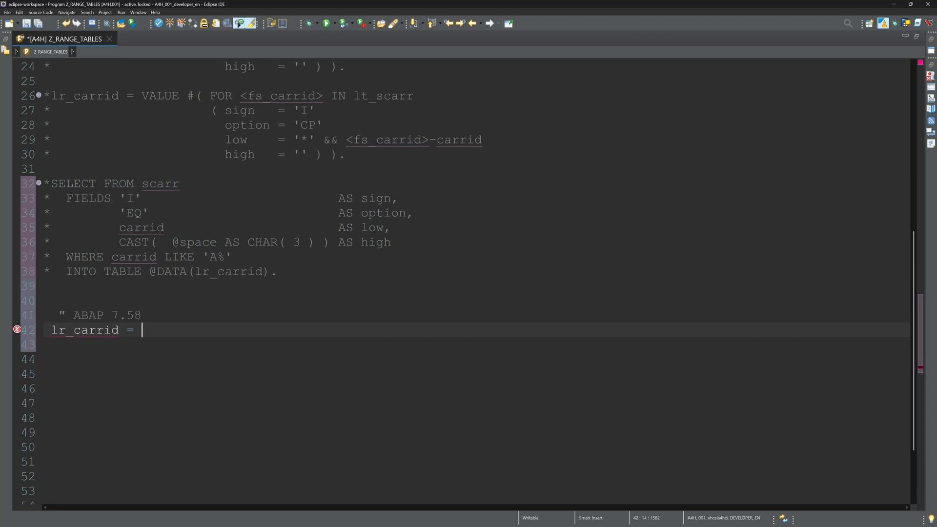
type("CORRESPONDING")
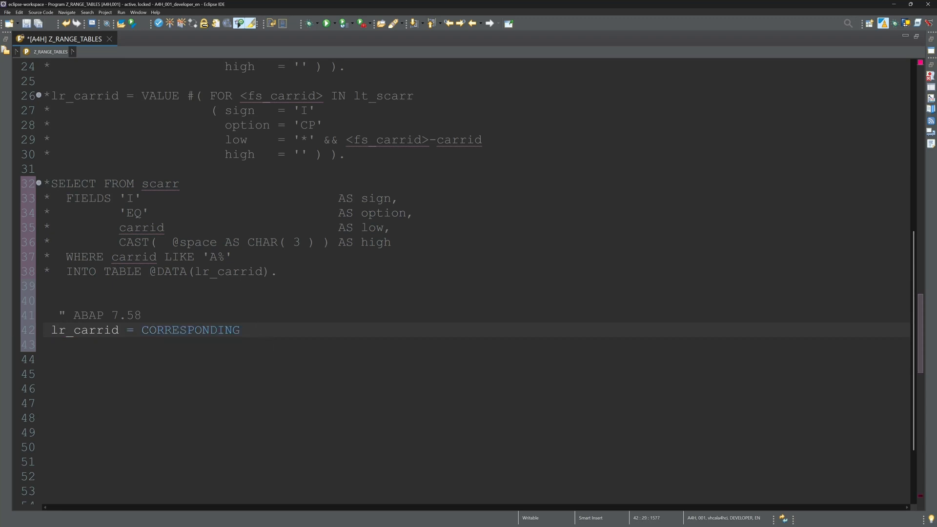
type("#( lt )")
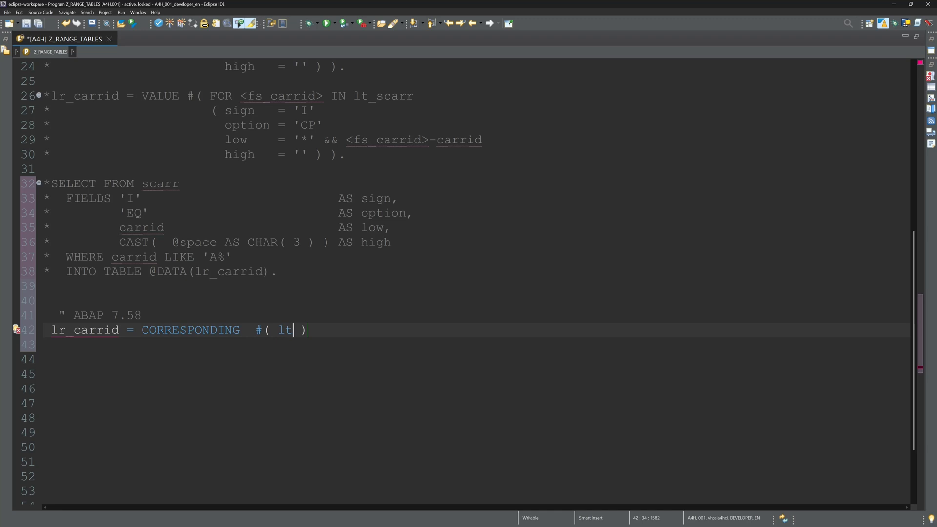
type("_scarr")
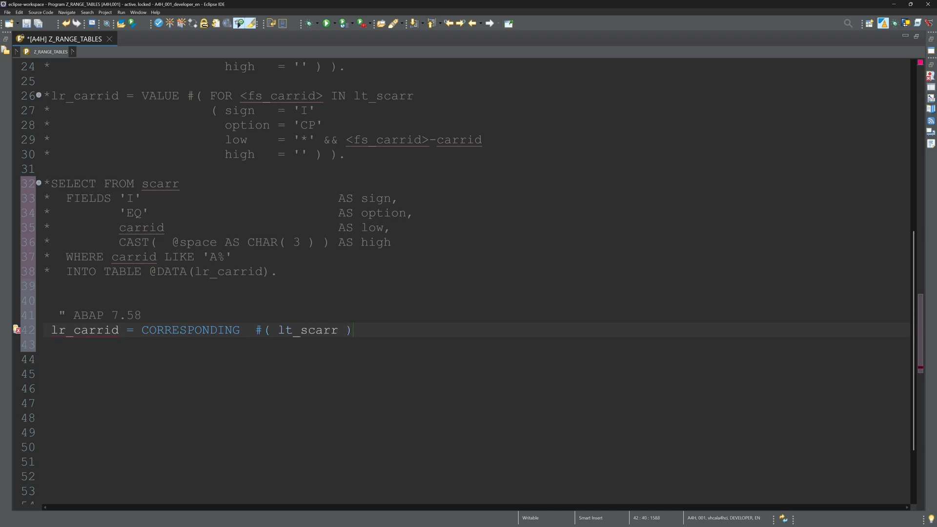
type("mapping")
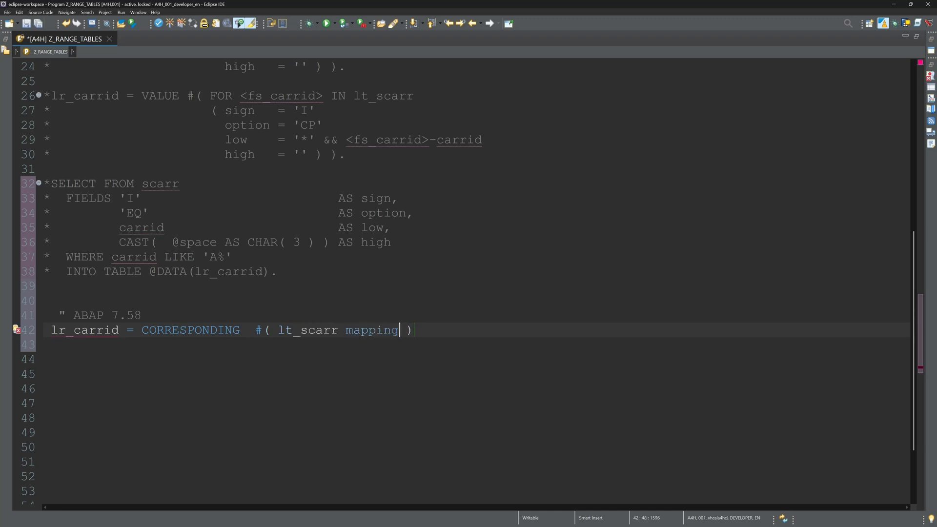
- Map low = carrid, sign = DEFAULT 'I', option = DEFAULT 'EQ', then comment the line out
type("low = ca")
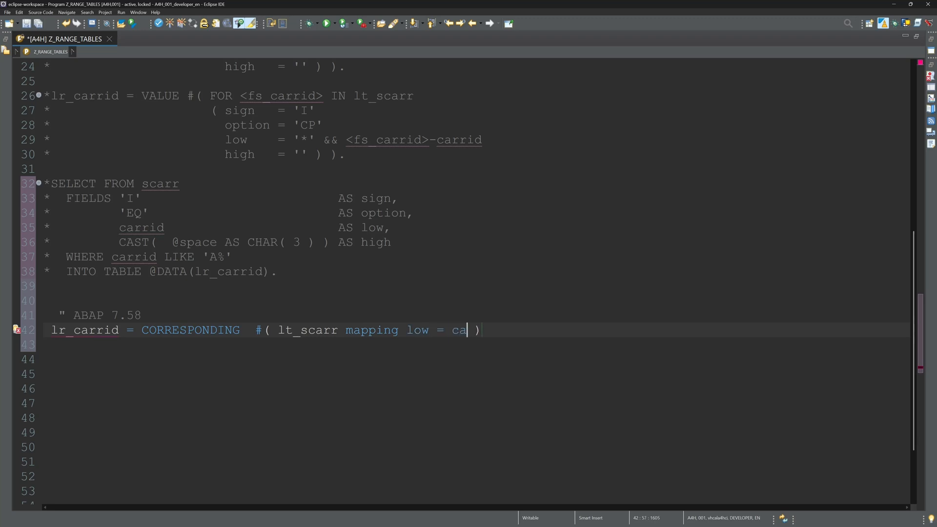
type("rrid")
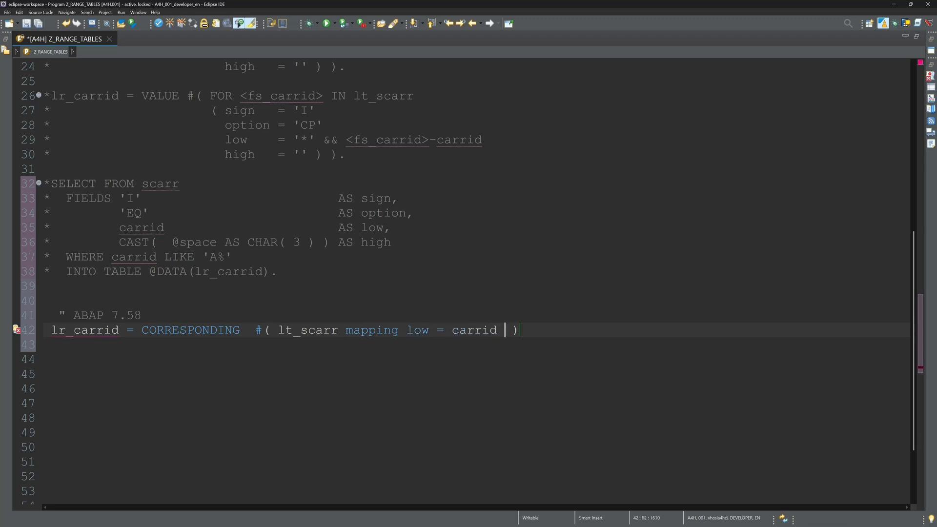
type("sign = de")
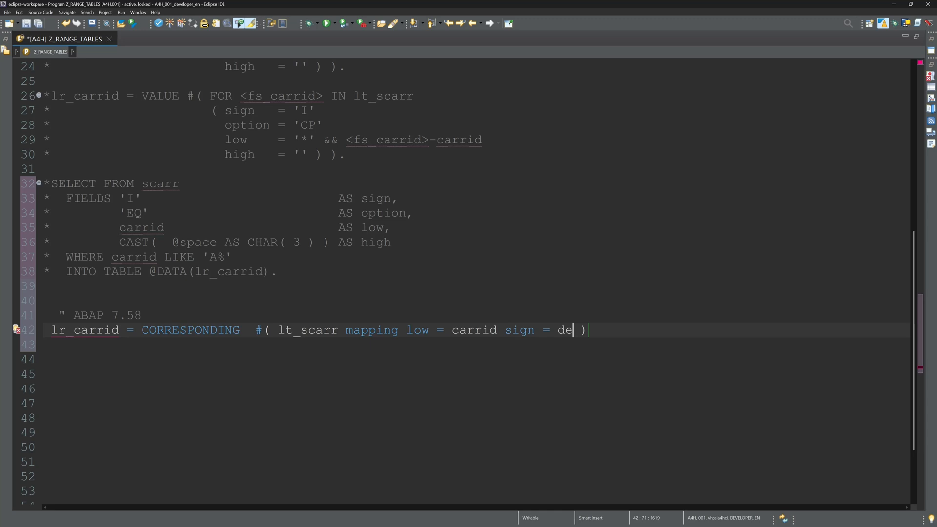
type("fau")
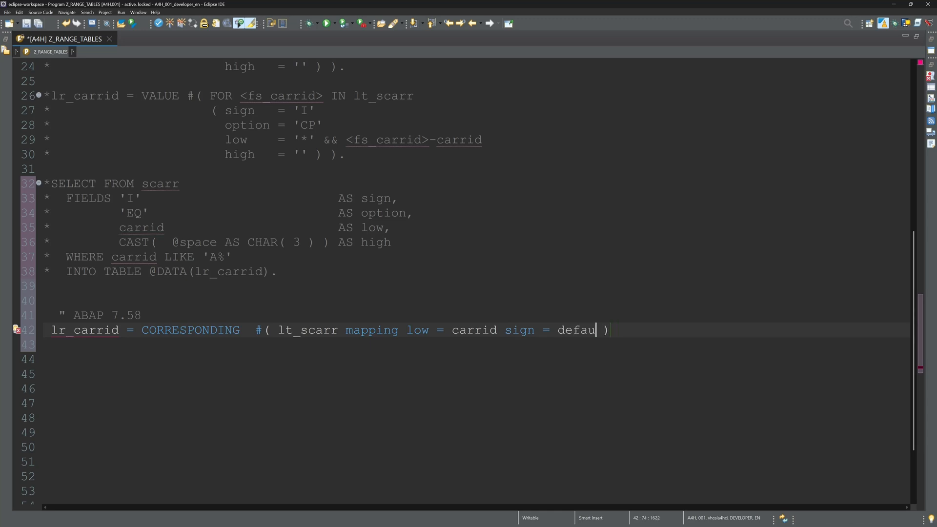
type("lt 'I'")
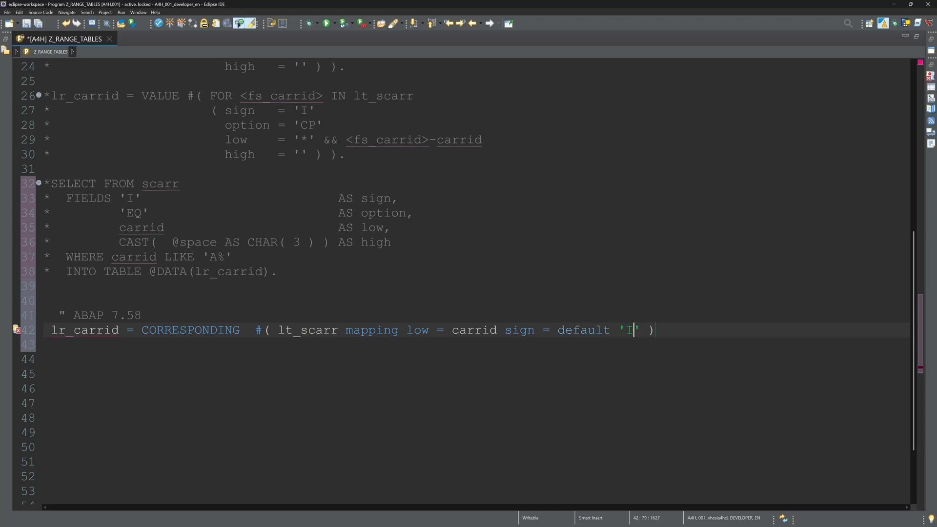
type("option = default")
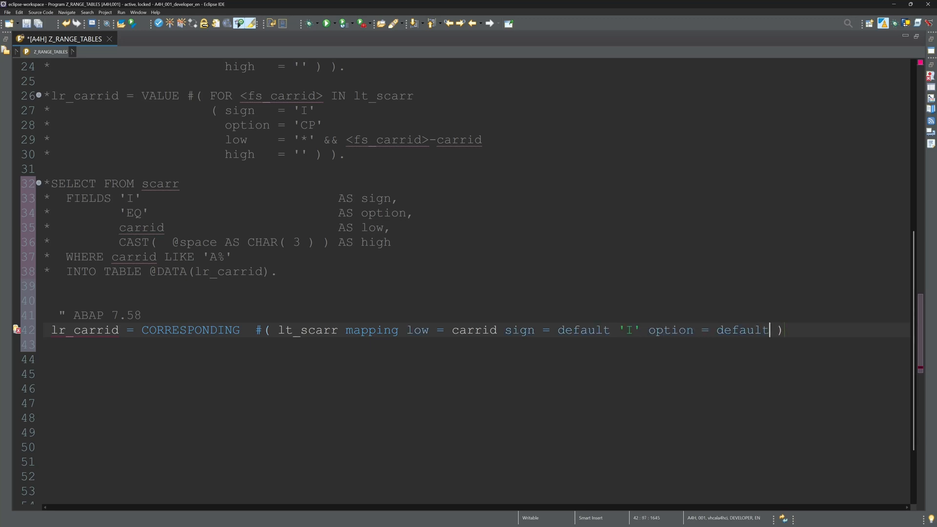
type("'EQ'")
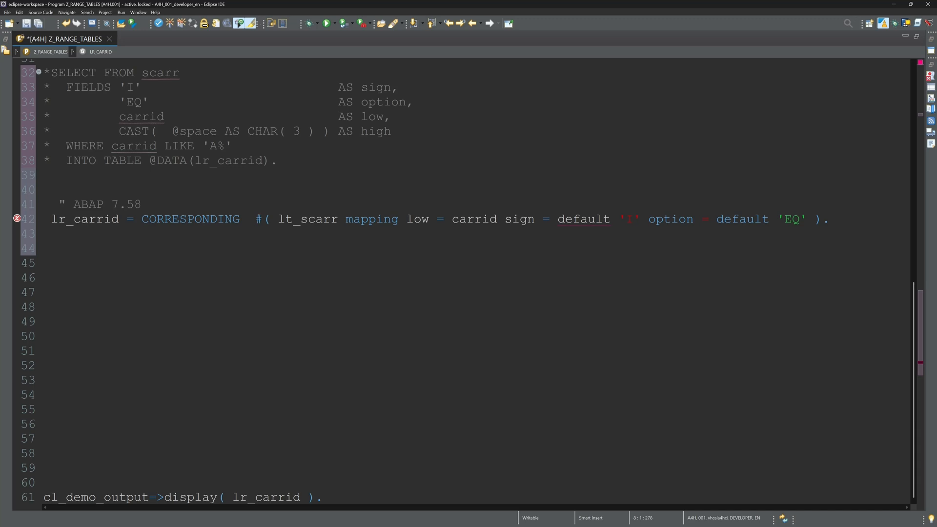
mouse_move(17, 218)
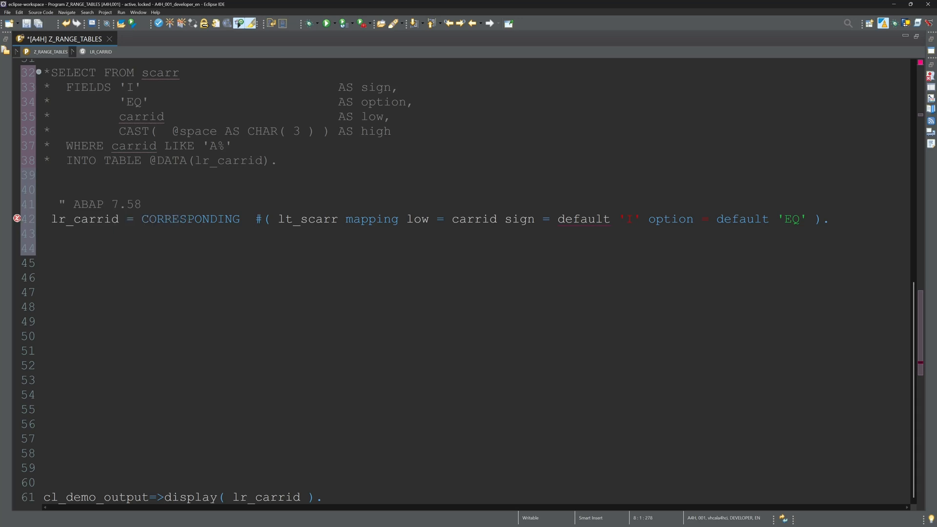
double_click(88, 204)
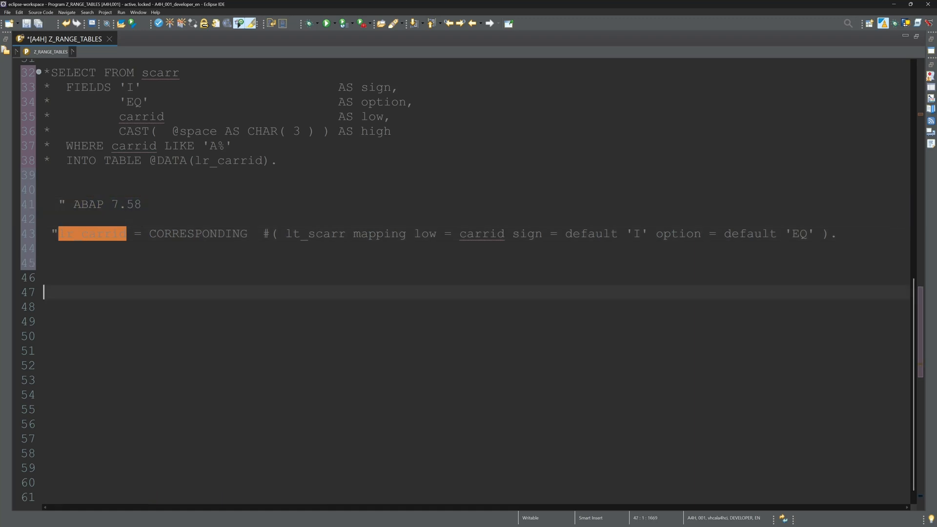
- Write SELECT FROM scarr FIELDS char 'I' AS sign, char 'EQ' AS option, carrid AS low, char ' ' AS high
type("select from scarr")
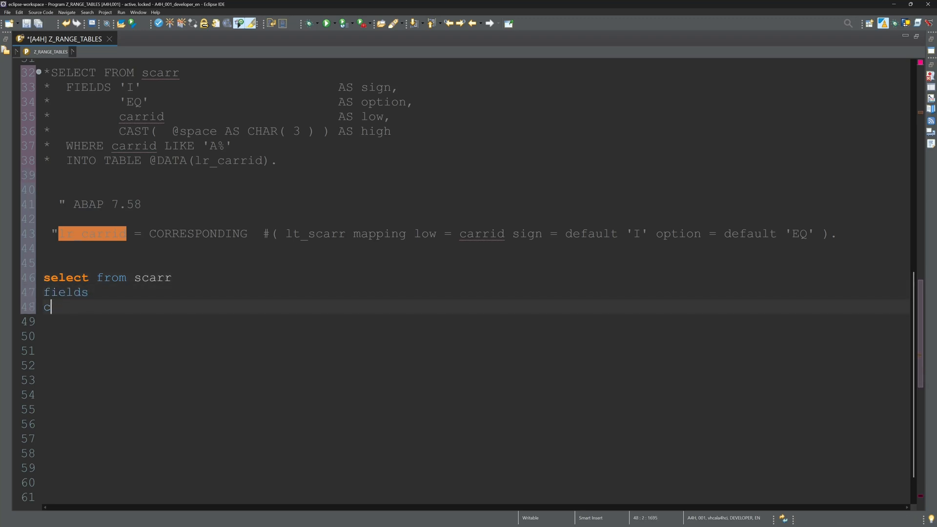
type("har 'I' as sign,")
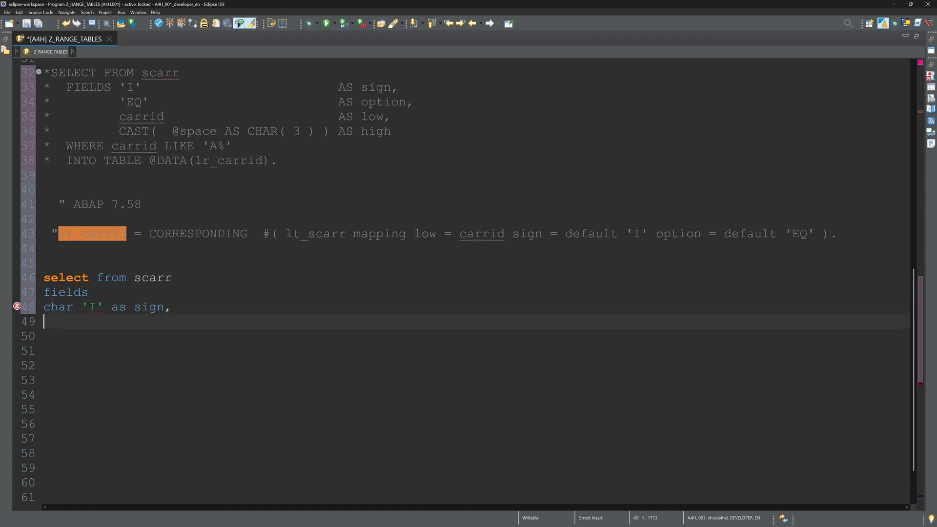
type("char 'E'")
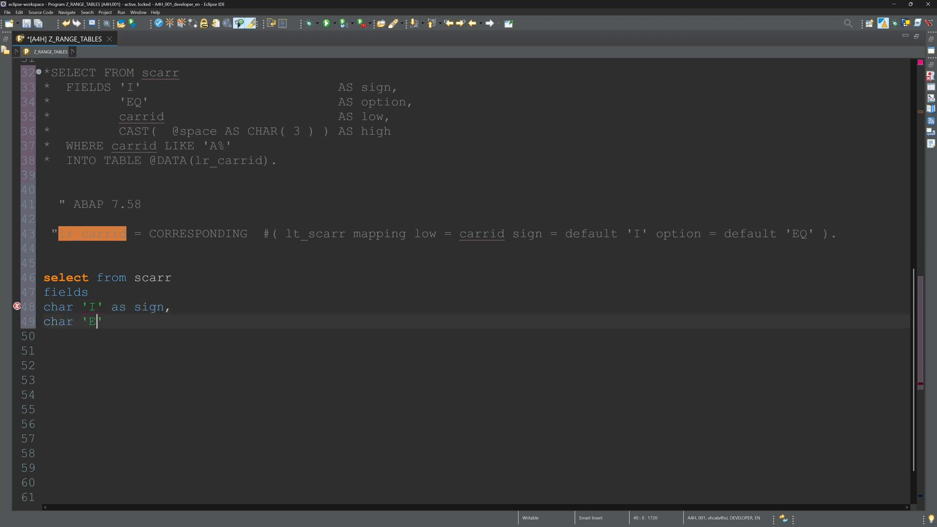
type("Q' as op")
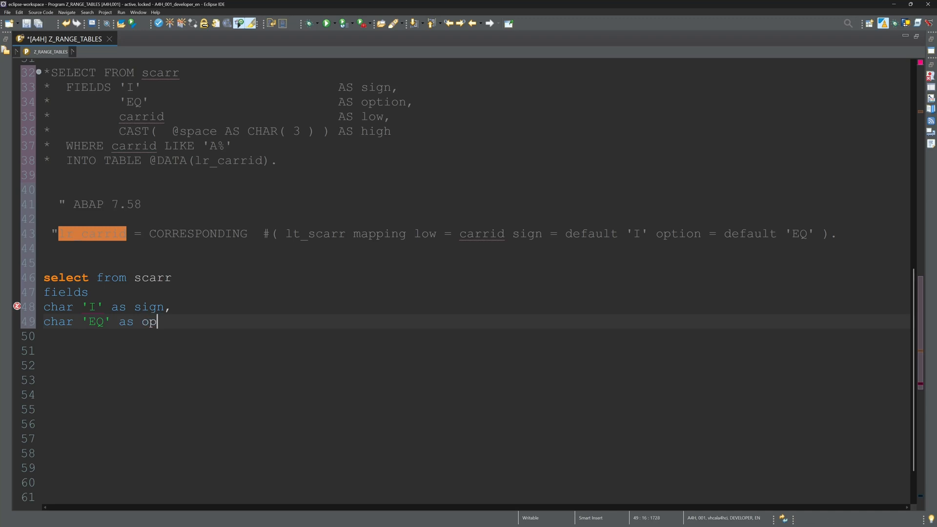
type("tion,")
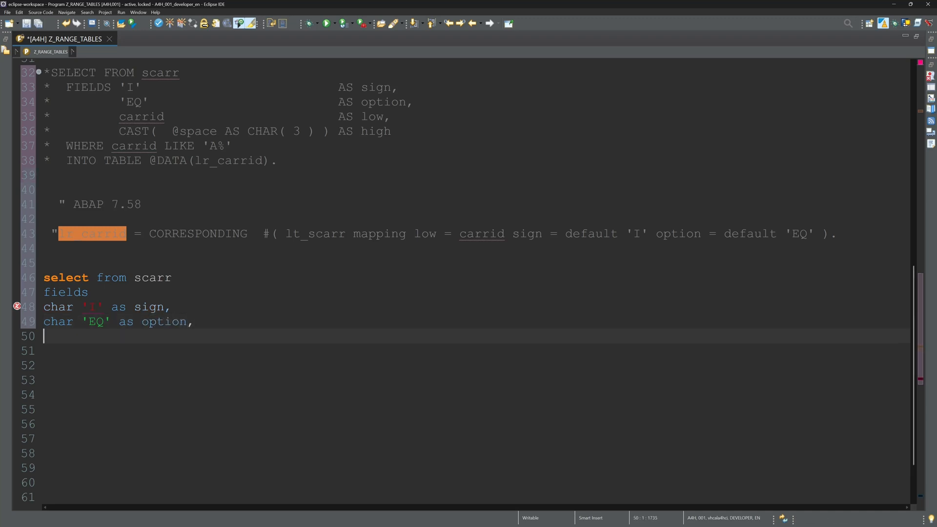
type("carrid as low")
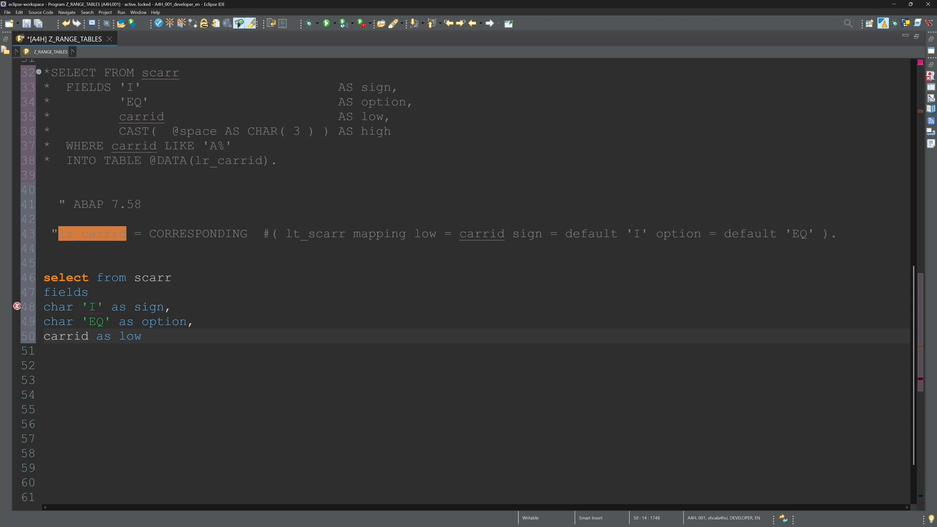
type("char")
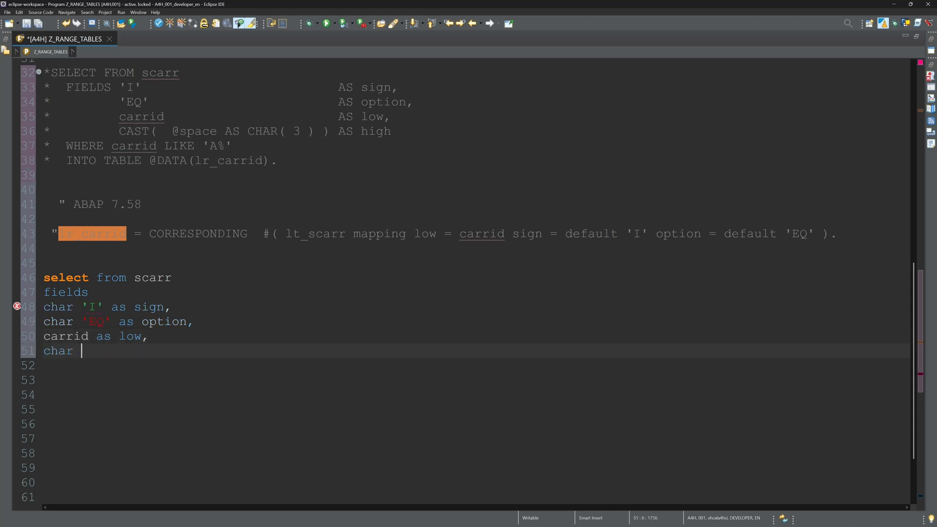
type("' ' as")
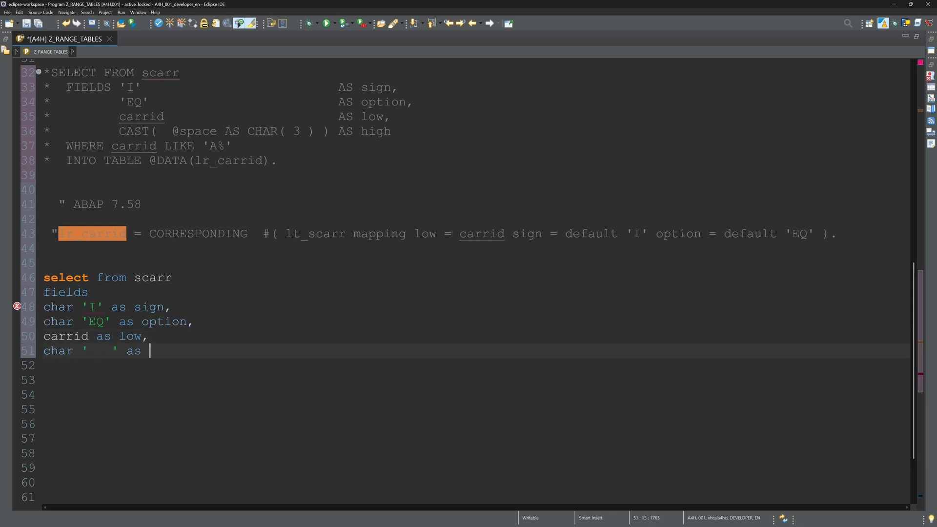
type("high")
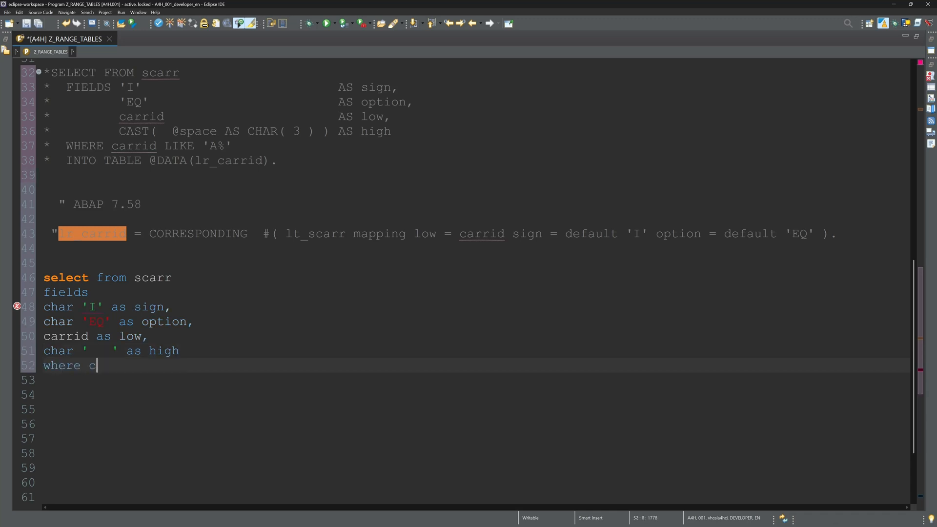
type("arrid like ''")
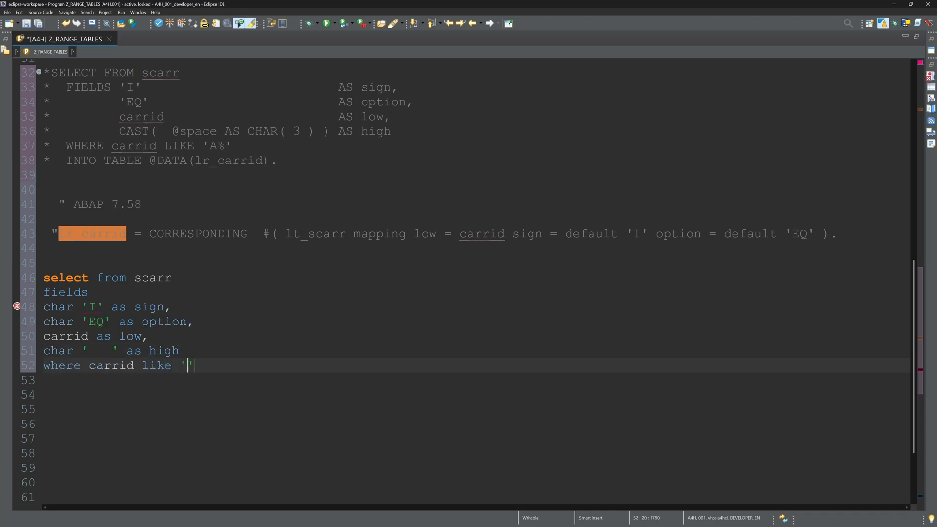
type("A%")
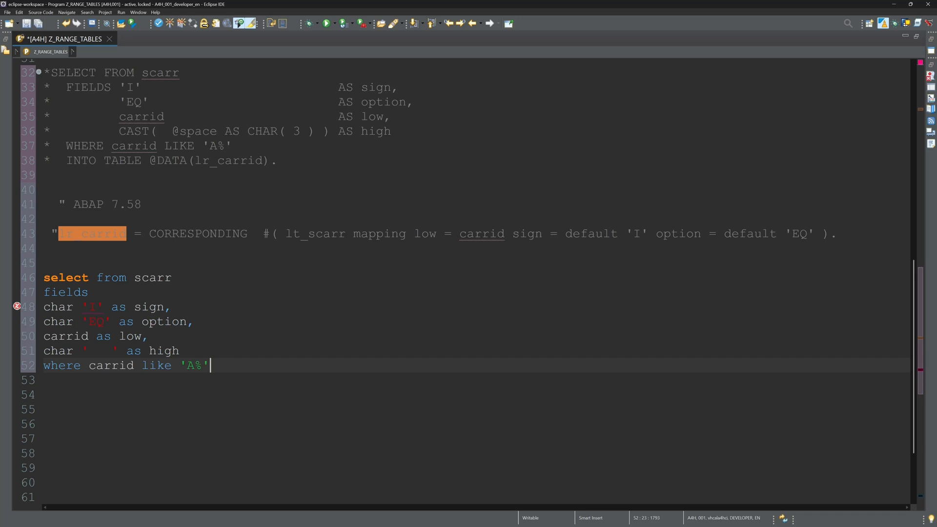
type("into table")
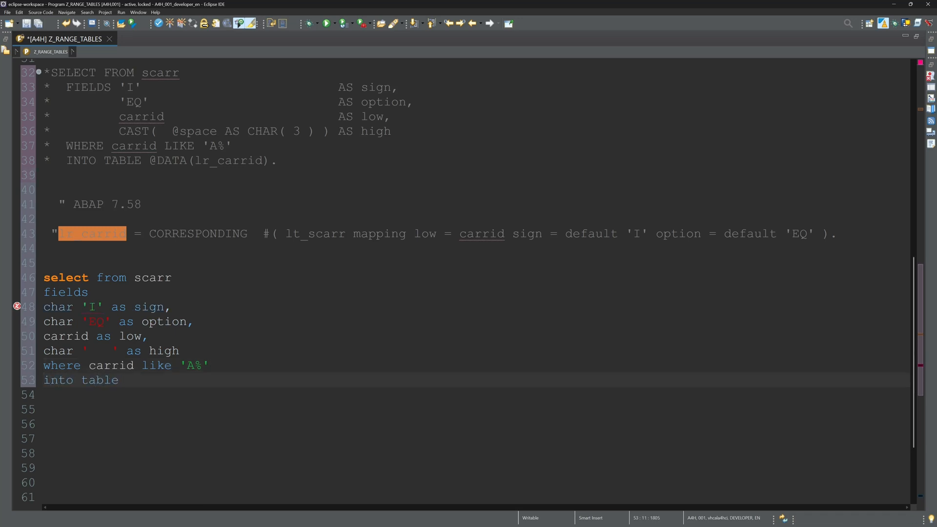
type("@data(lr")
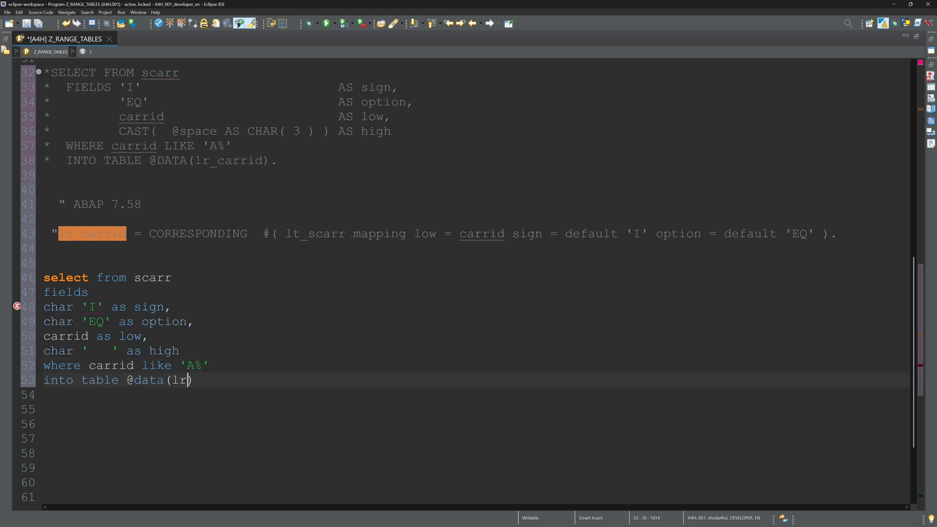
type("_carrid).")
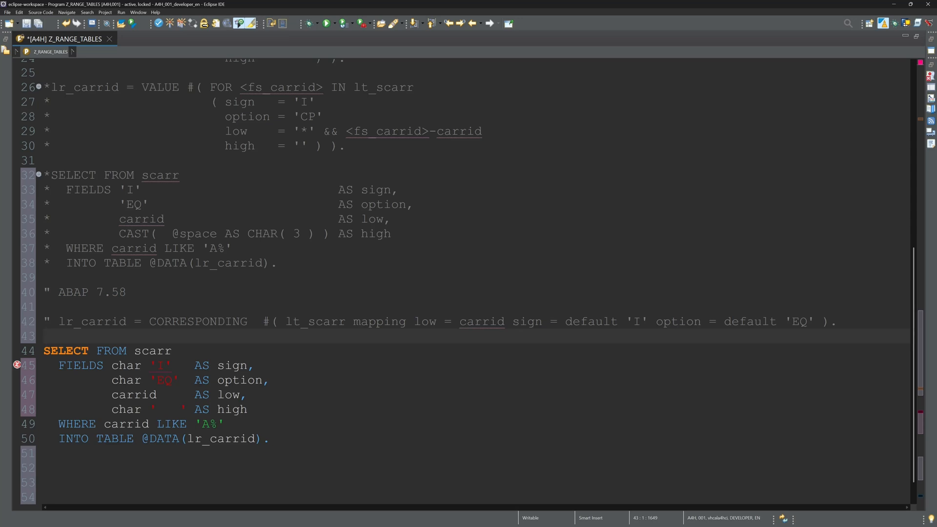
- Uncomment the CAST-based SELECT block and the 7.58 CORRESPONDING line so they are active code
left_click(43, 335)
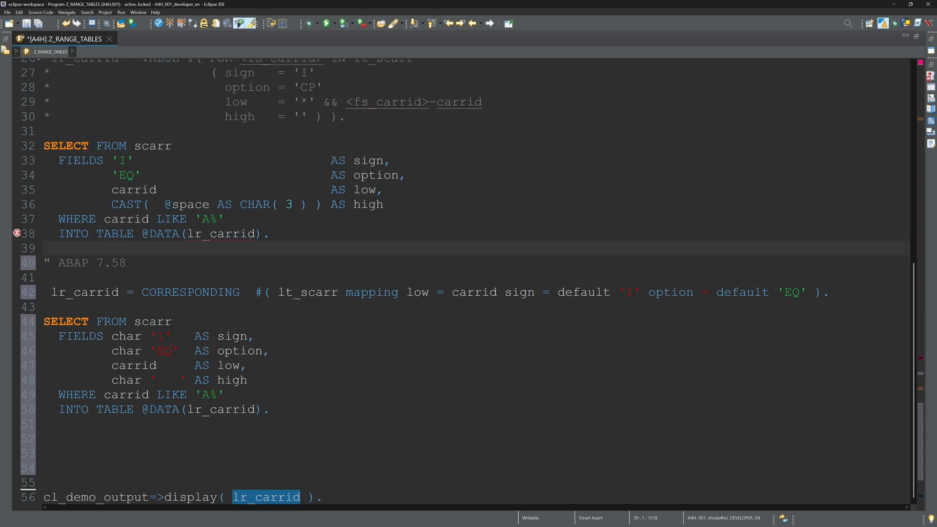
left_click(44, 247)
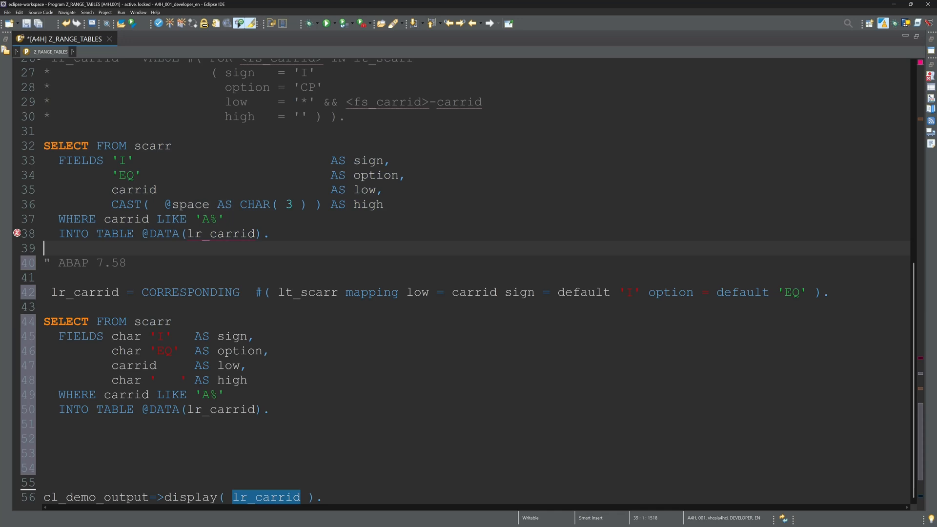